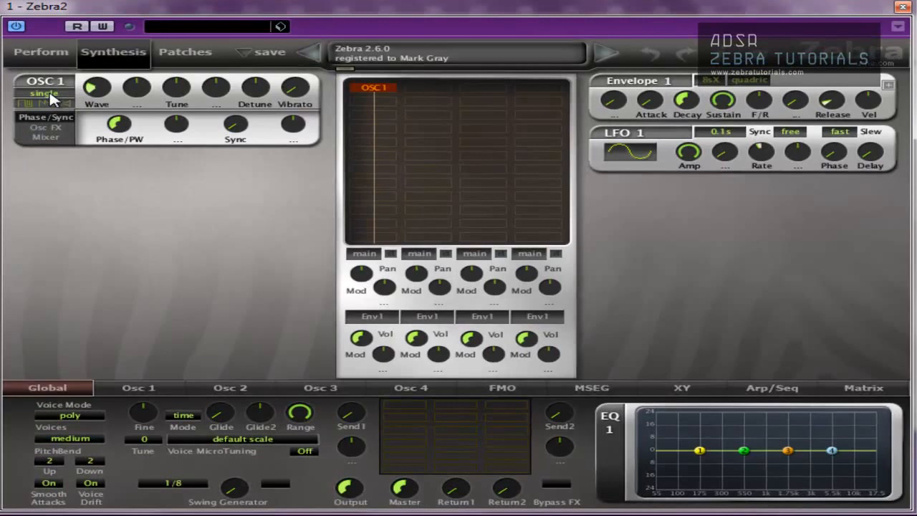
mouse_move(542, 131)
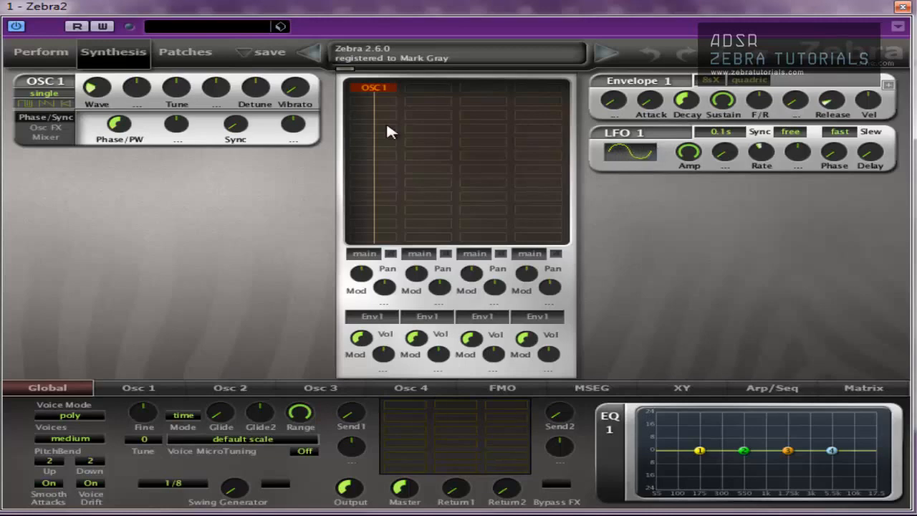
mouse_move(220, 98)
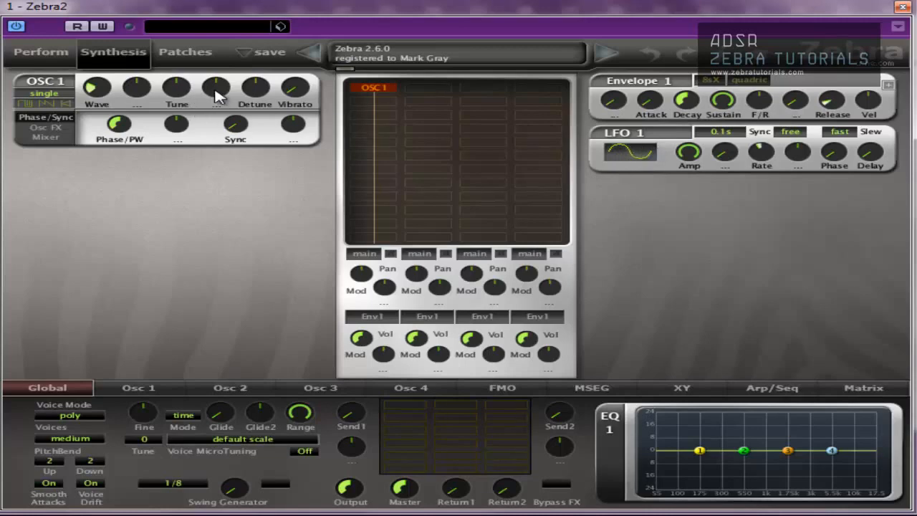
mouse_move(209, 108)
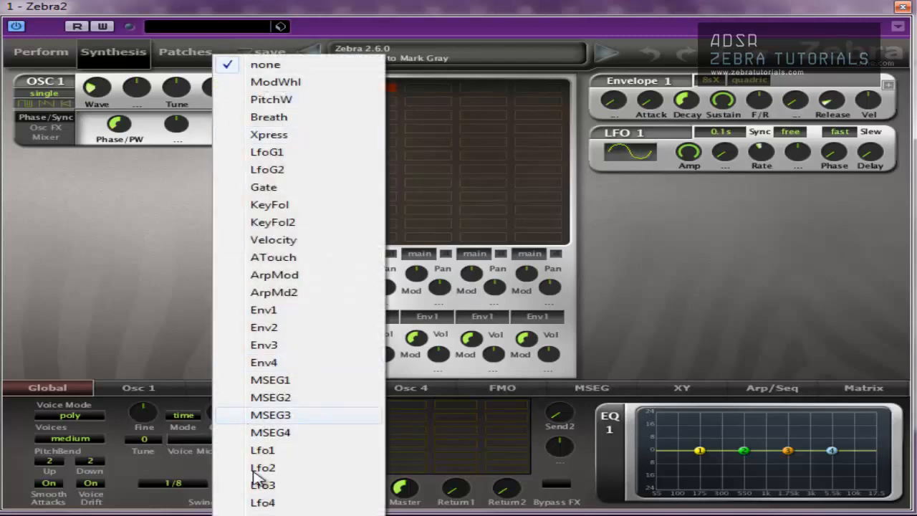
Step: Assign Lfo2 to OSC1's tune mod slot, switch LFO2 to the user waveform and raise the depth to 6
click(262, 467)
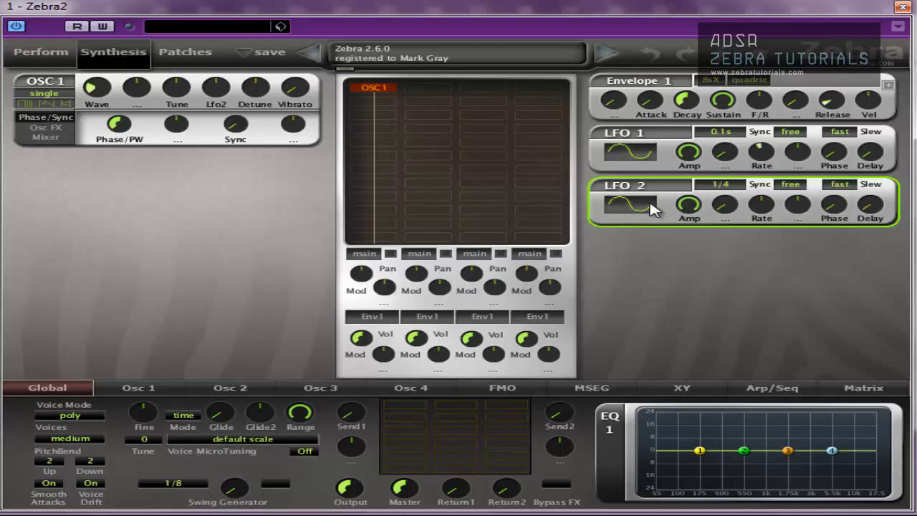
click(631, 208)
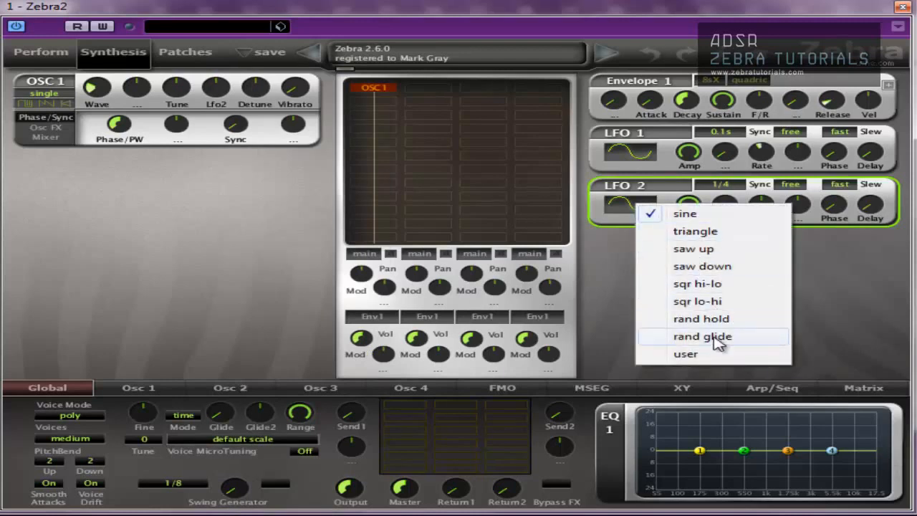
click(701, 318)
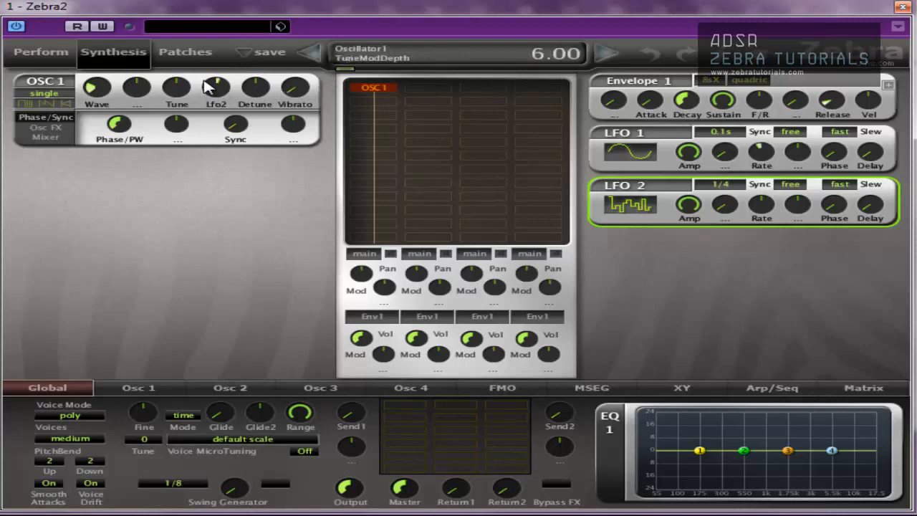
drag(216, 86, 216, 65)
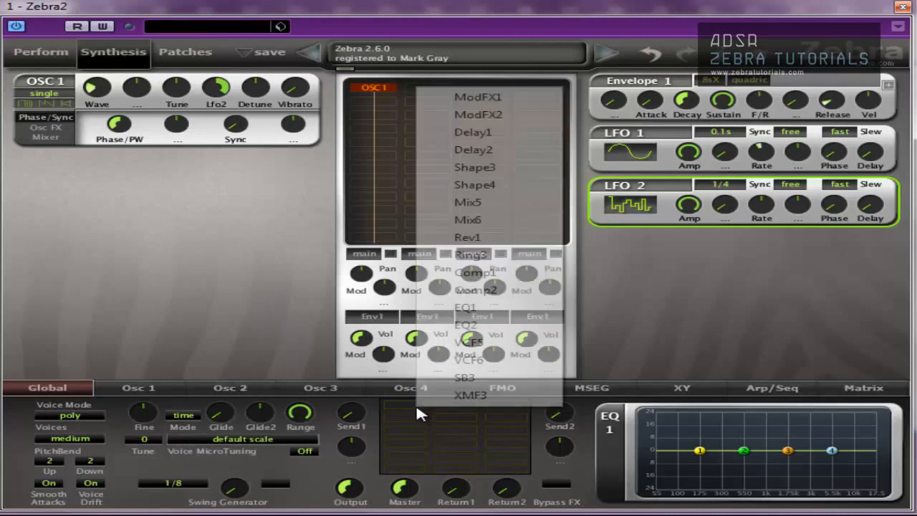
Step: Add Rev1 with Wet at 17.50, then Delay1 after it using dotted sync times
click(467, 238)
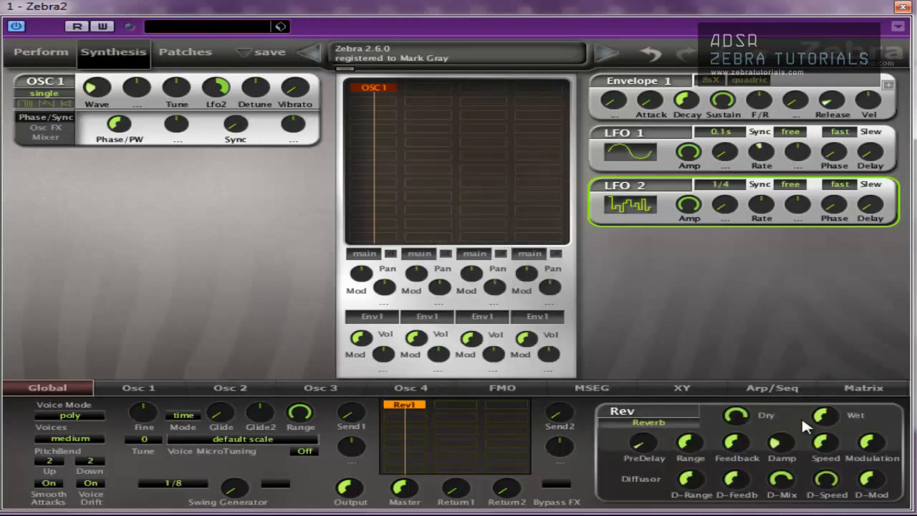
drag(824, 415, 824, 410)
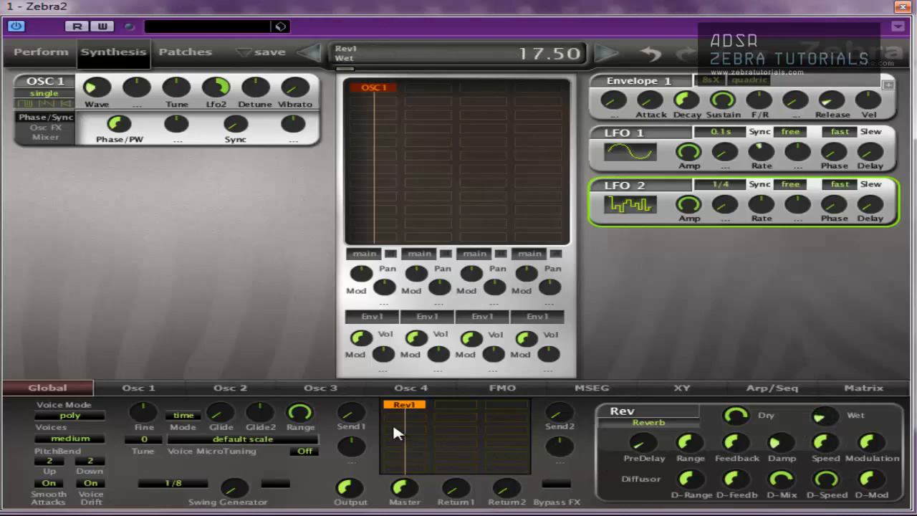
click(404, 417)
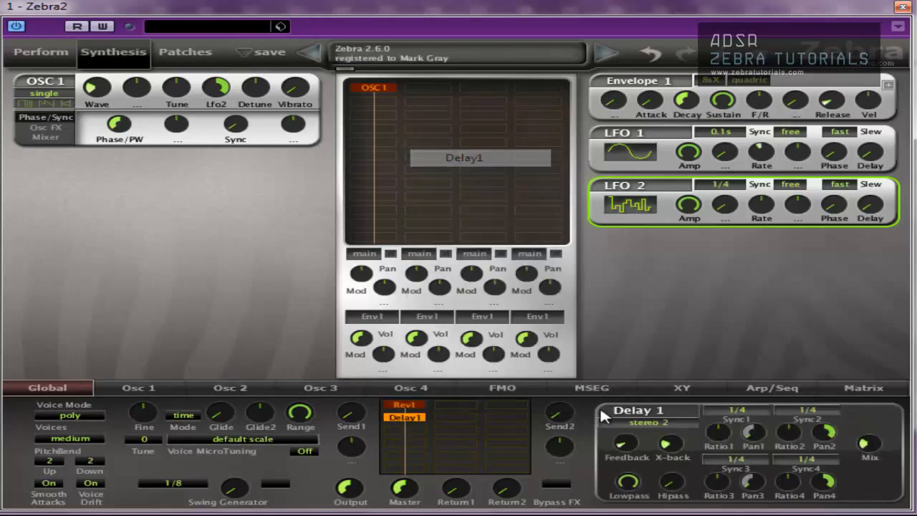
click(807, 409)
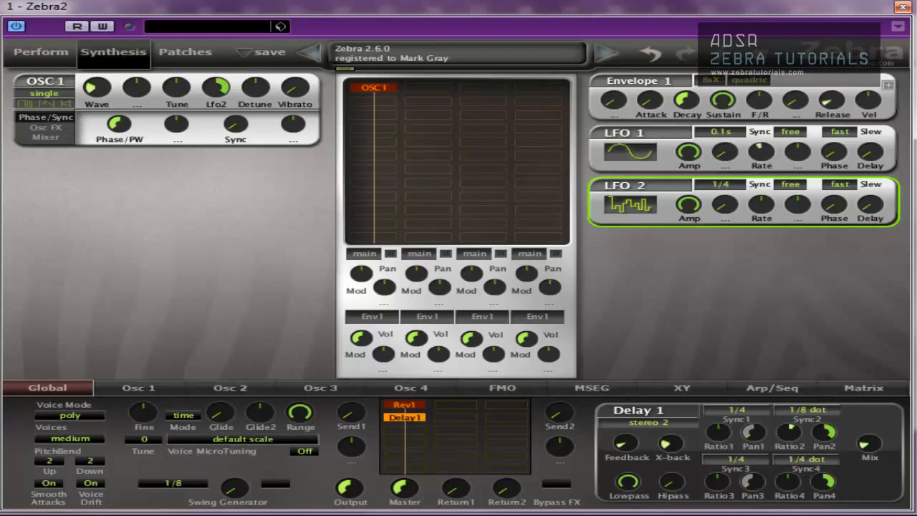
mouse_move(146, 450)
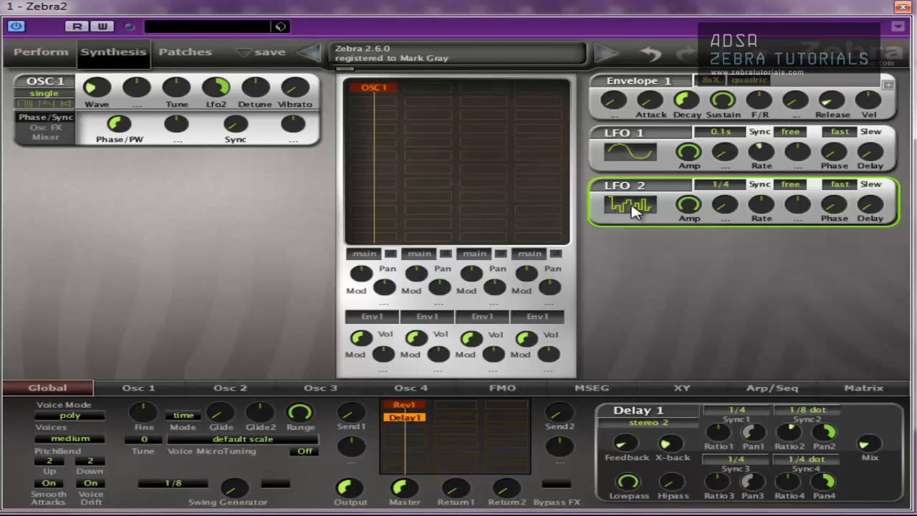
mouse_move(218, 197)
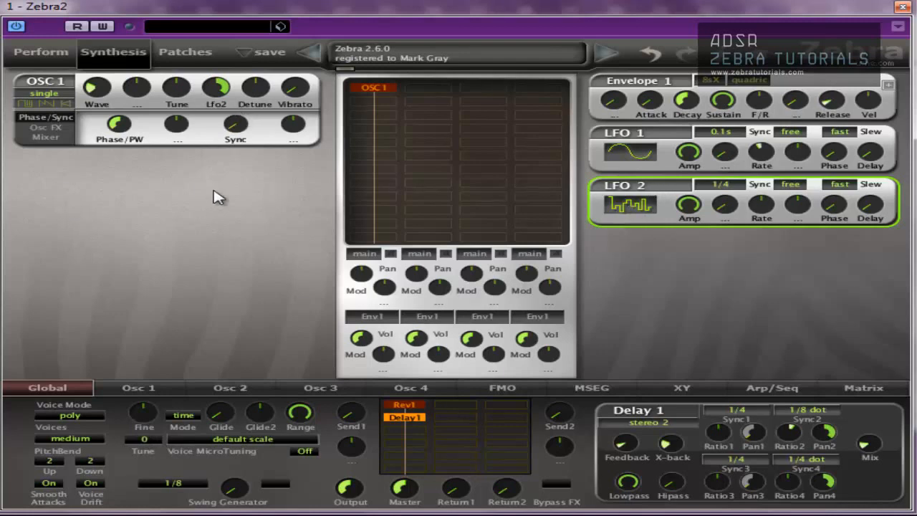
mouse_move(289, 366)
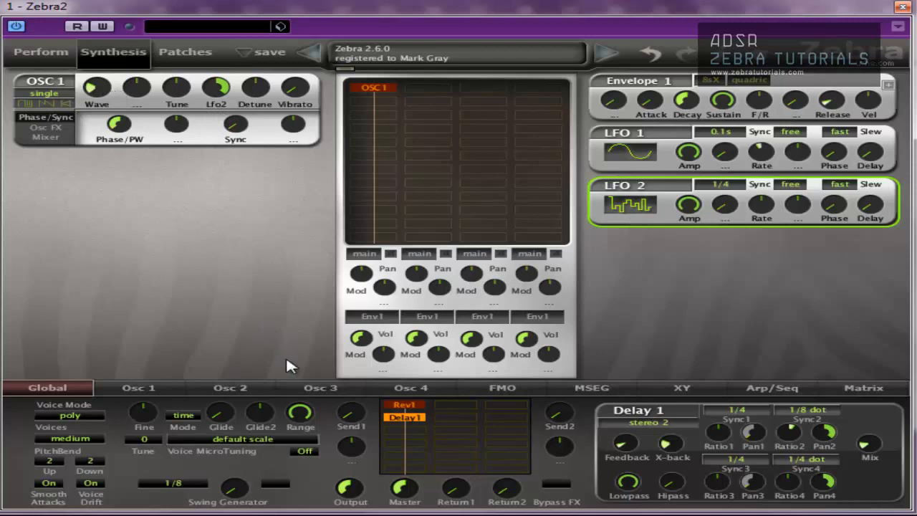
mouse_move(172, 399)
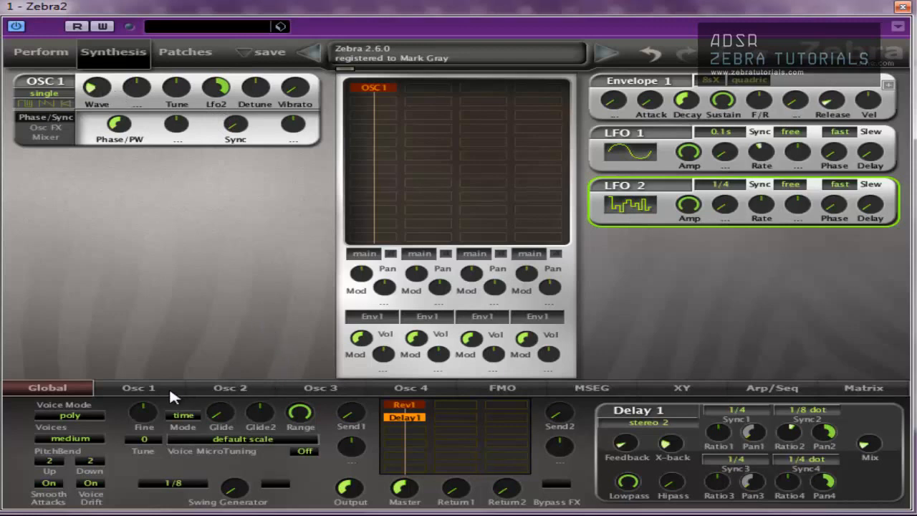
Step: Audition knarly osc 1 and LoFi Remedy, then load the Organ Full preset into oscillator 1
click(138, 387)
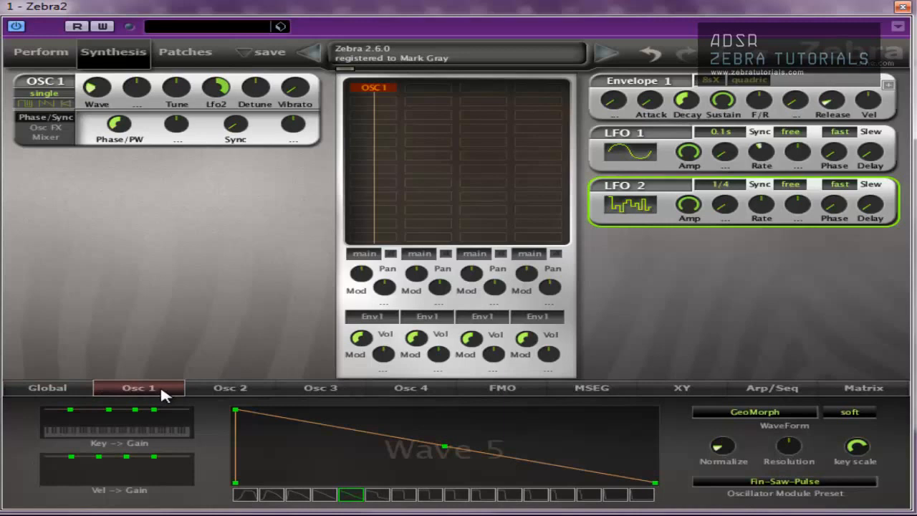
mouse_move(816, 487)
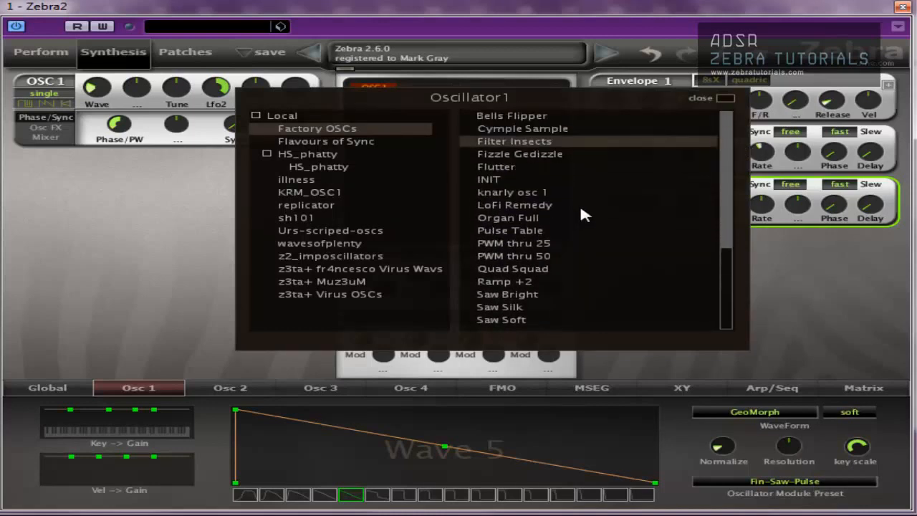
click(513, 192)
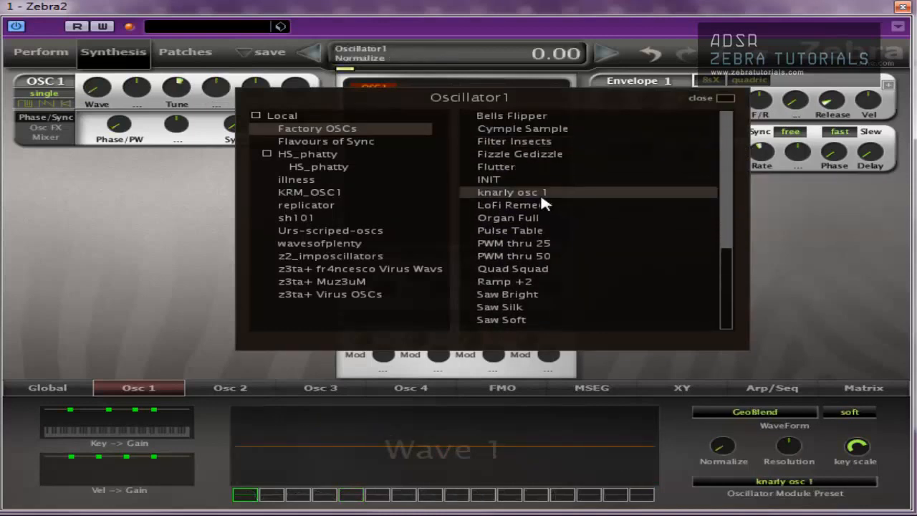
click(513, 205)
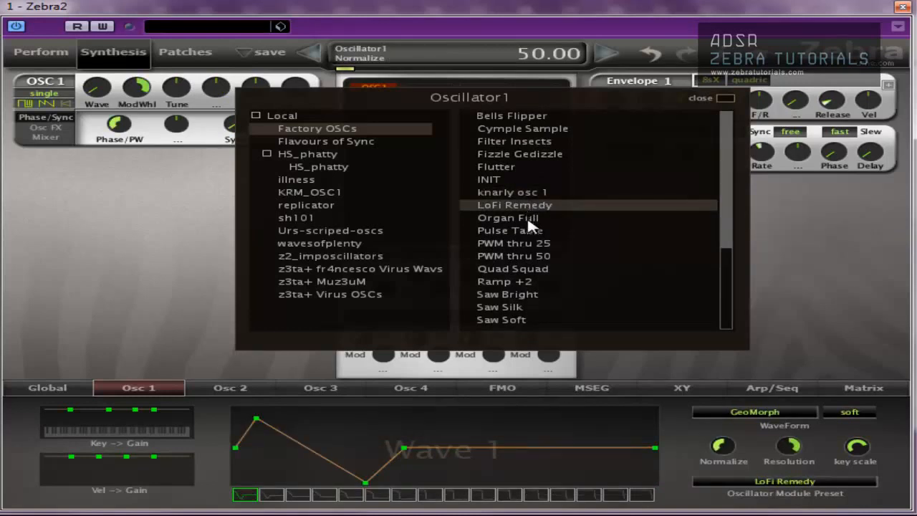
click(507, 218)
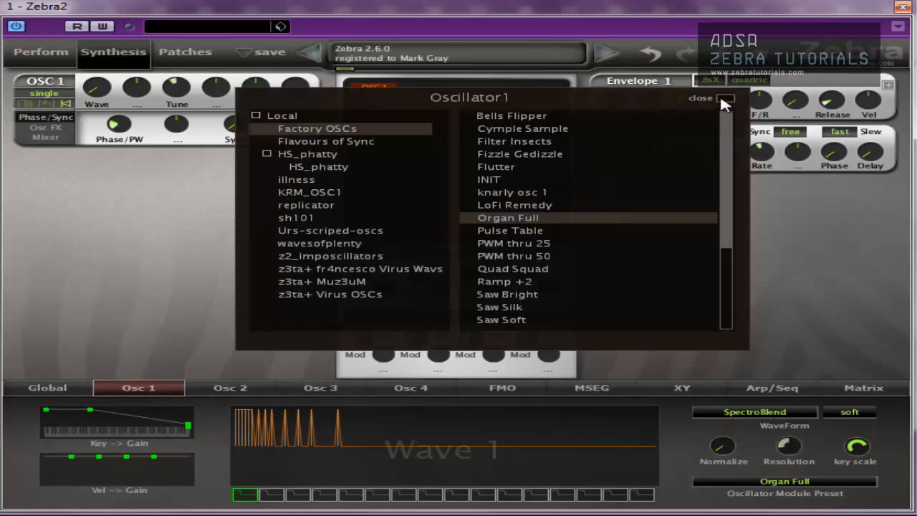
click(701, 97)
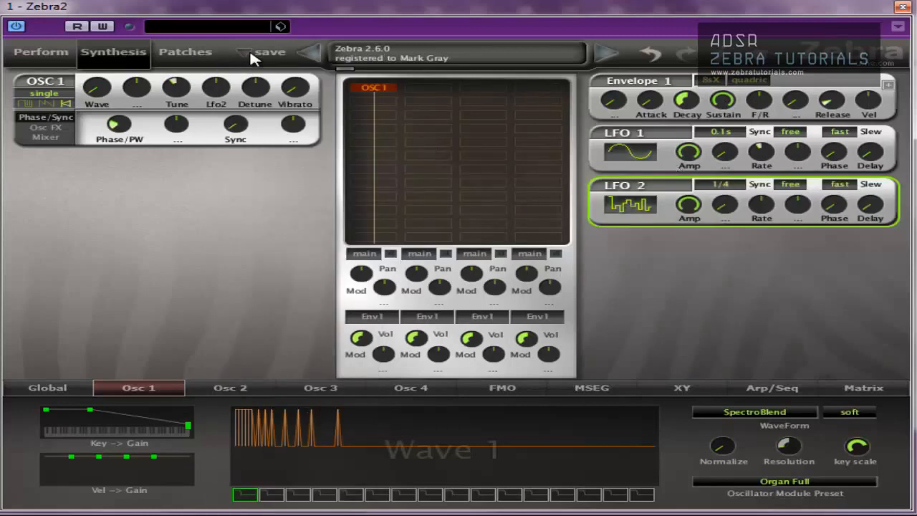
drag(214, 87, 215, 72)
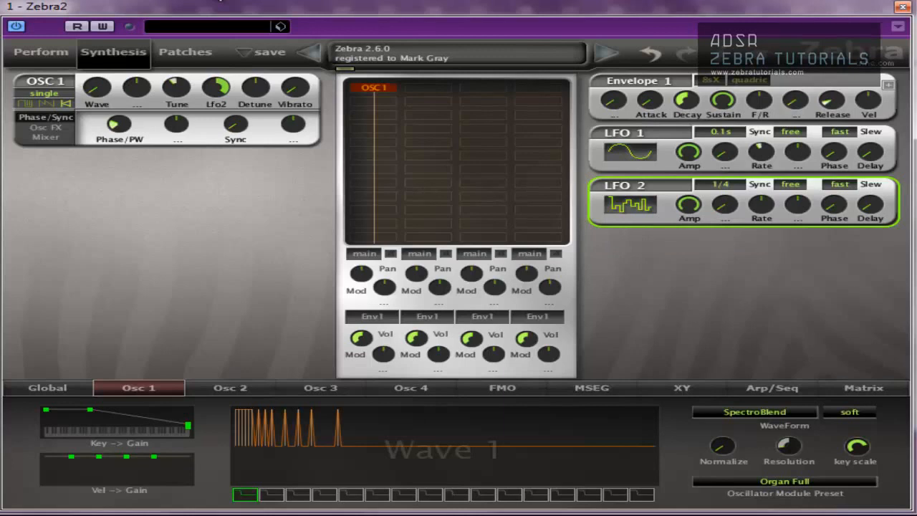
mouse_move(227, 75)
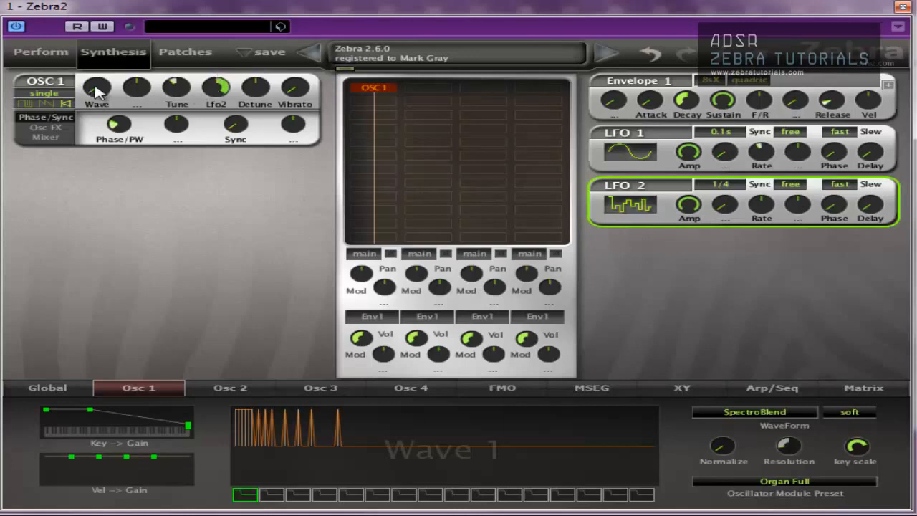
mouse_move(169, 95)
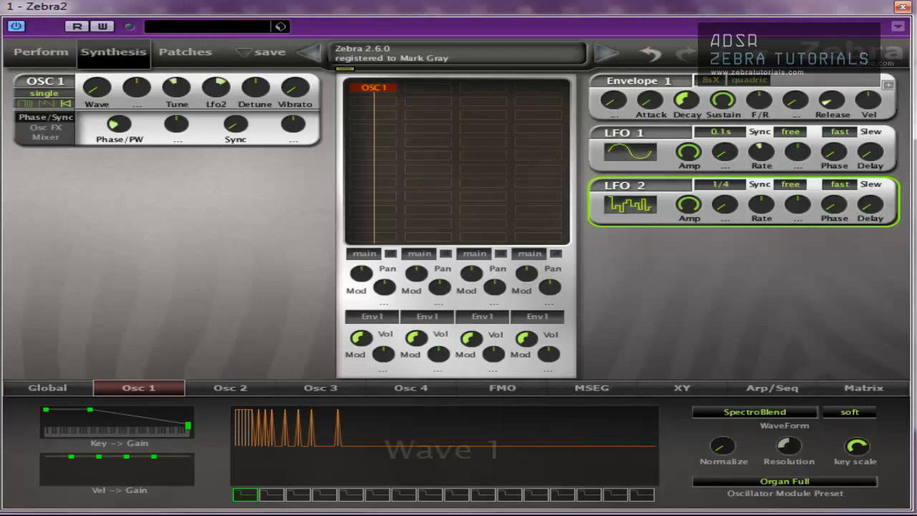
mouse_move(117, 352)
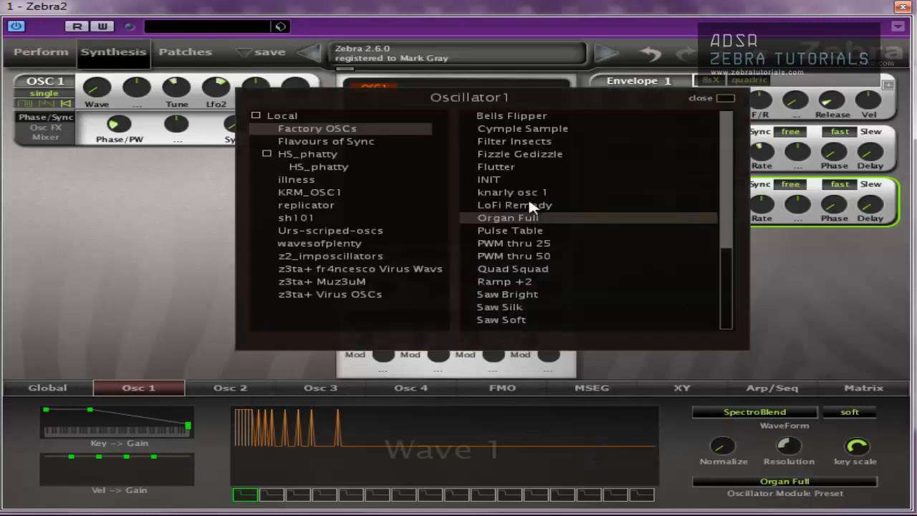
mouse_move(504, 160)
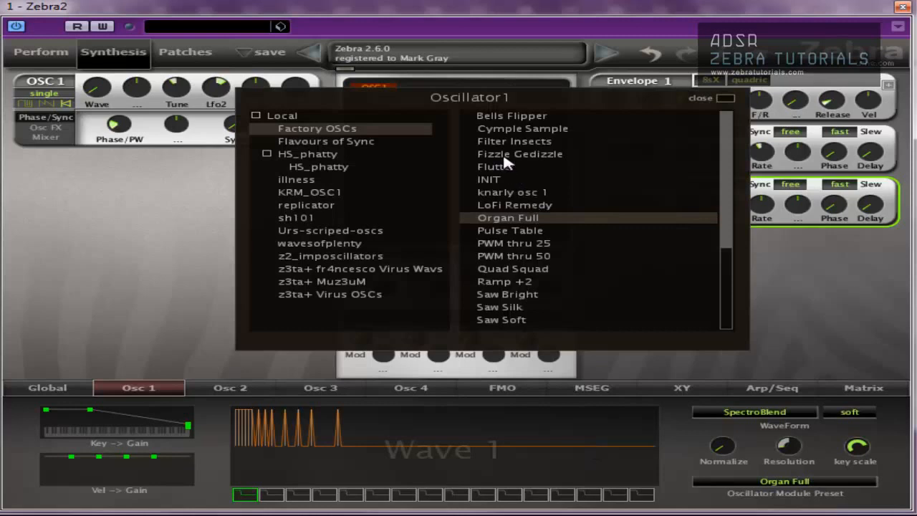
Step: Load Saw Sync WT from Flavours of Sync and restore LFO2 tune modulation at depth 48
click(325, 141)
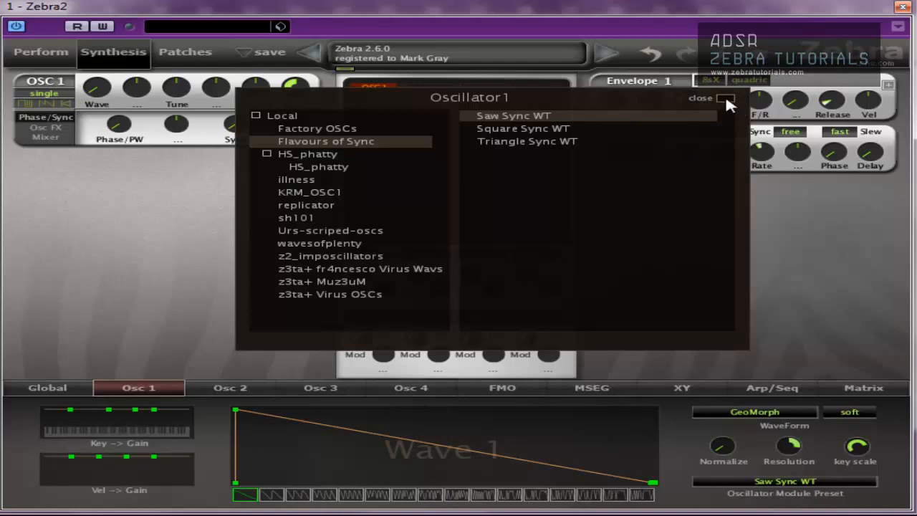
click(725, 97)
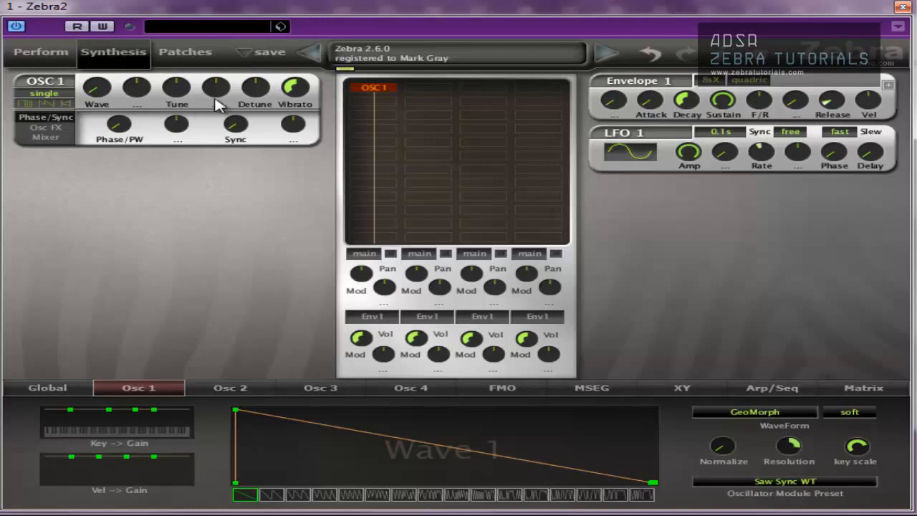
drag(217, 87, 216, 71)
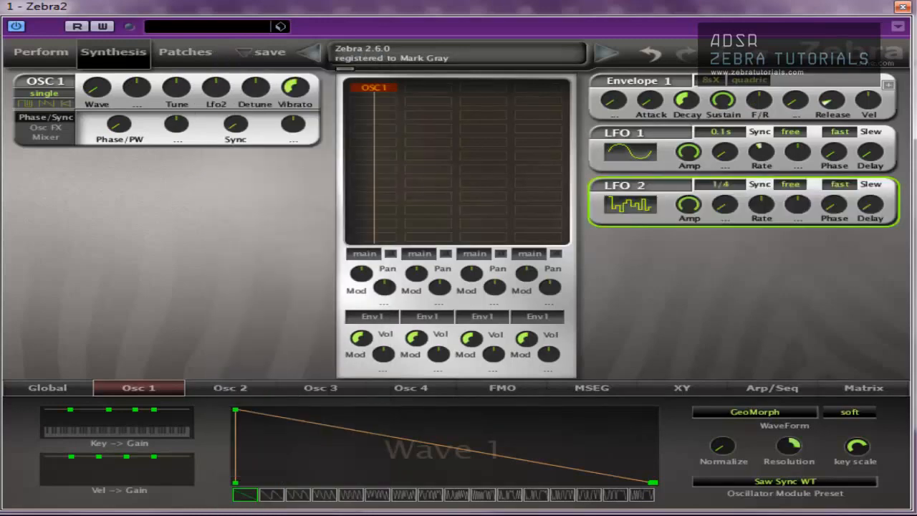
mouse_move(218, 74)
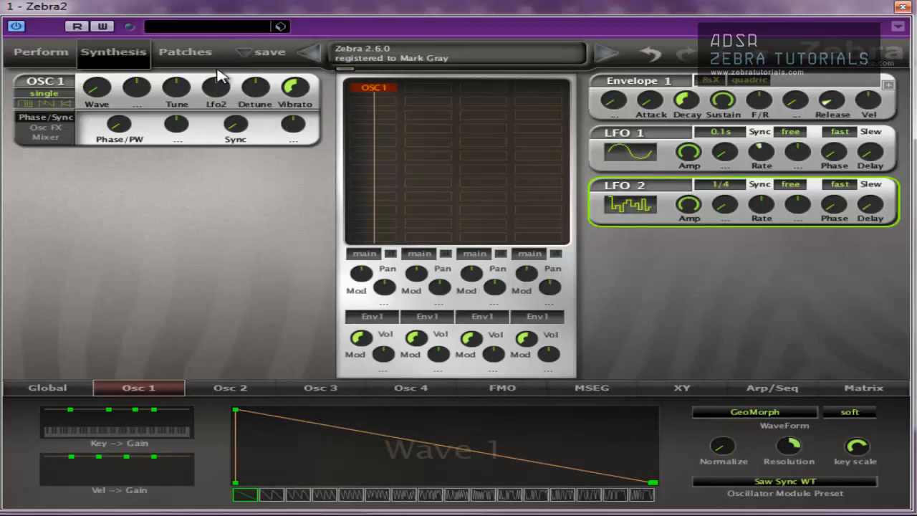
drag(215, 86, 215, 68)
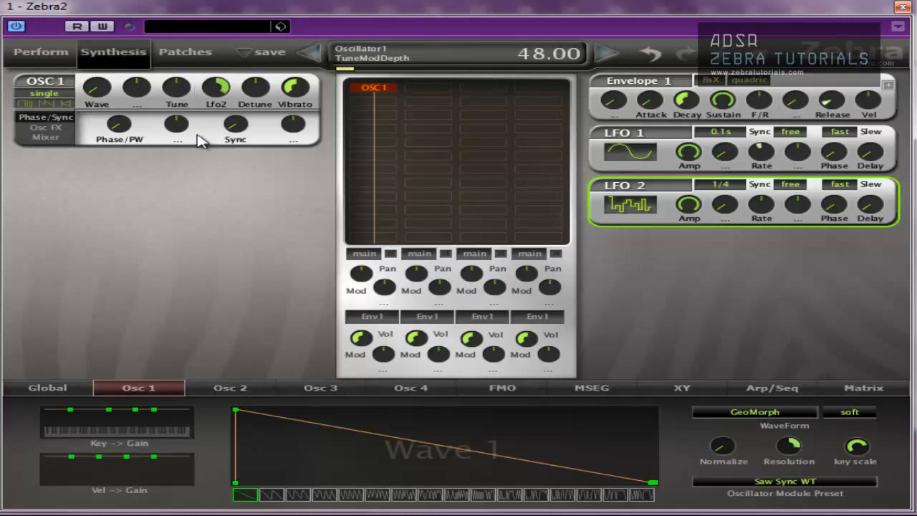
Step: Set OSC1's WaveWarp to 8.40, then return to the global settings page
click(324, 494)
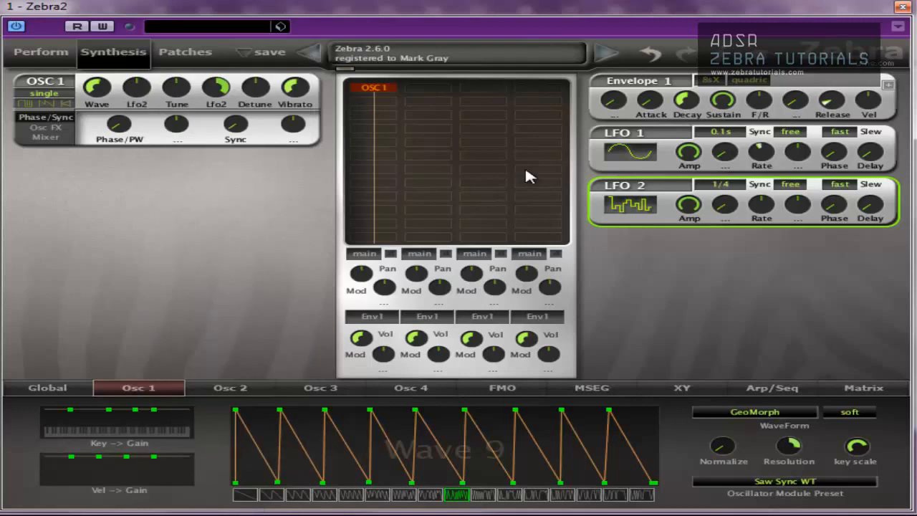
mouse_move(180, 127)
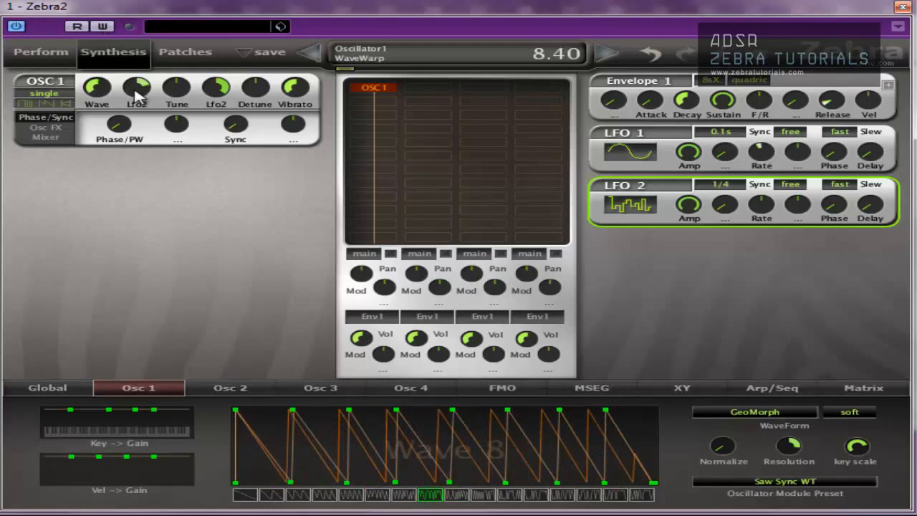
click(45, 386)
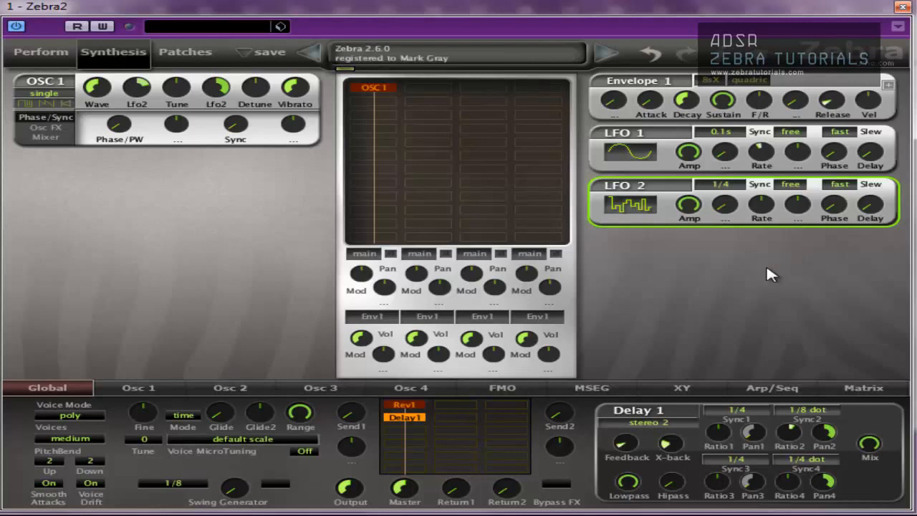
Step: Raise Rev1's Wet level to 87, then show the Delay1 settings again
click(404, 404)
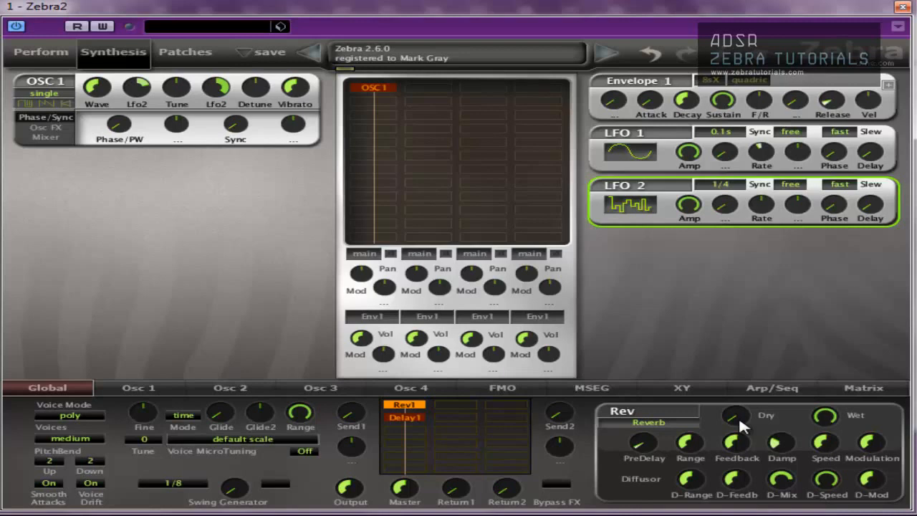
mouse_move(647, 393)
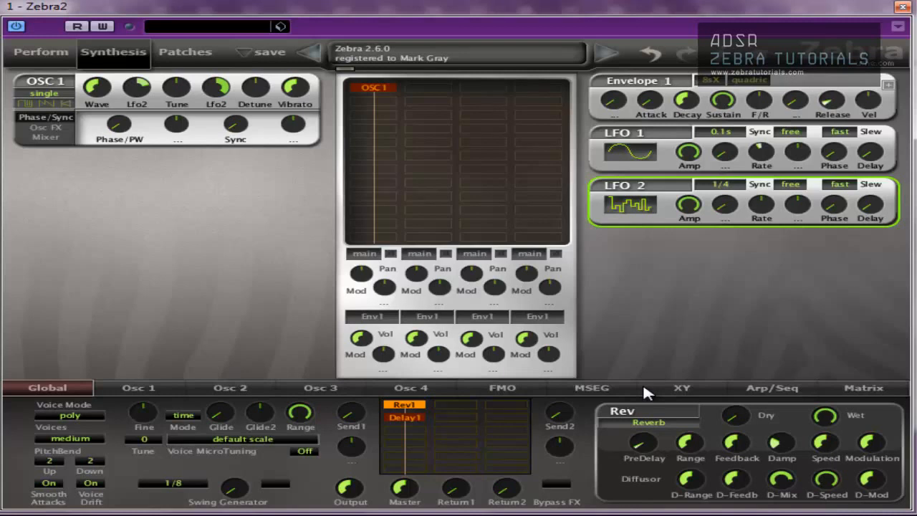
mouse_move(584, 399)
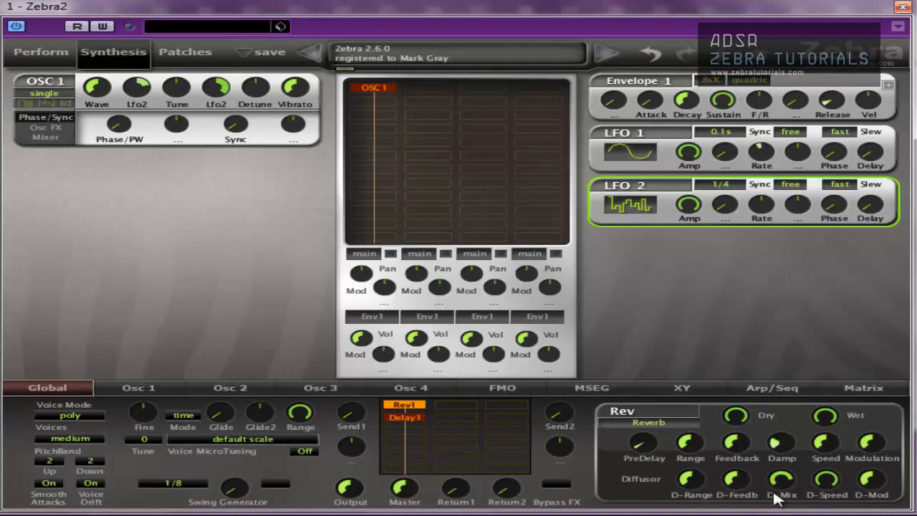
drag(825, 418, 826, 412)
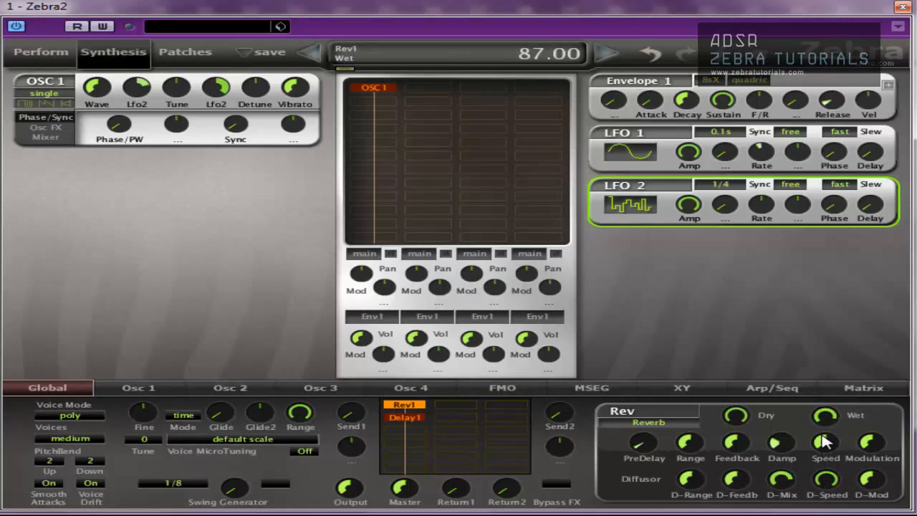
drag(825, 441, 825, 430)
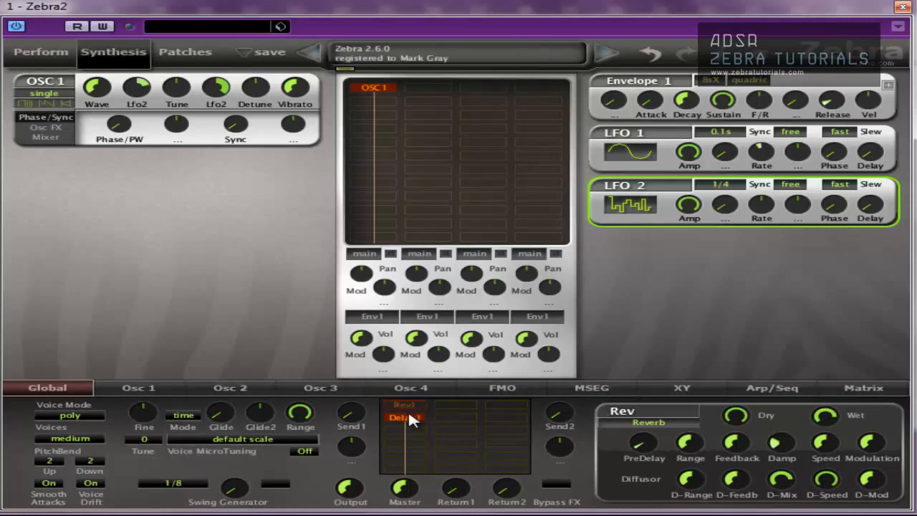
click(404, 418)
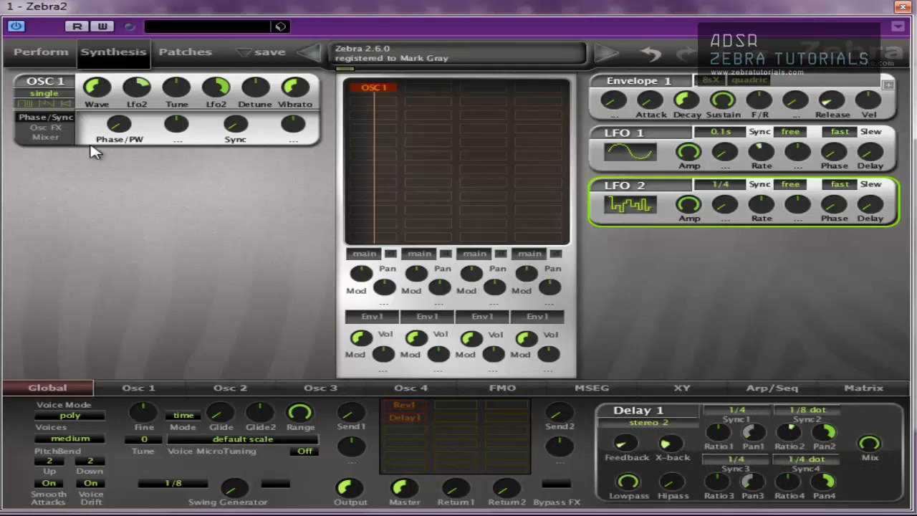
mouse_move(748, 195)
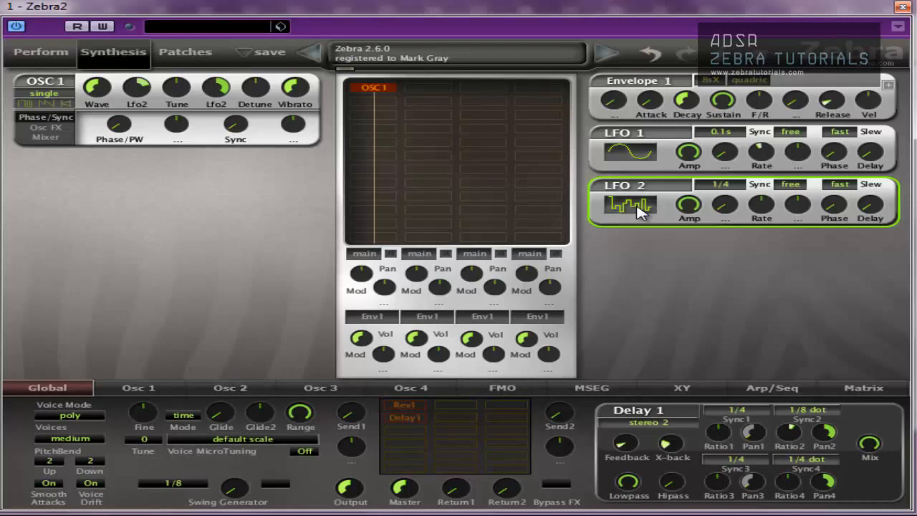
mouse_move(624, 217)
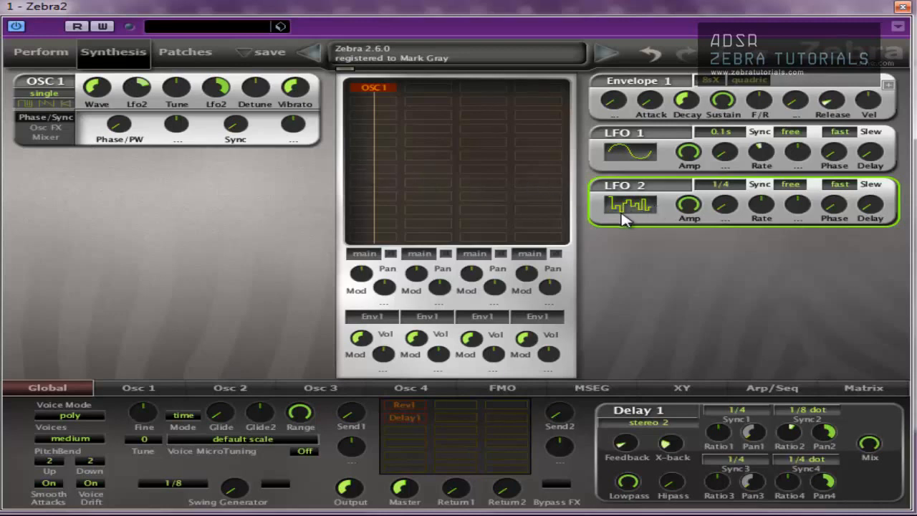
mouse_move(200, 112)
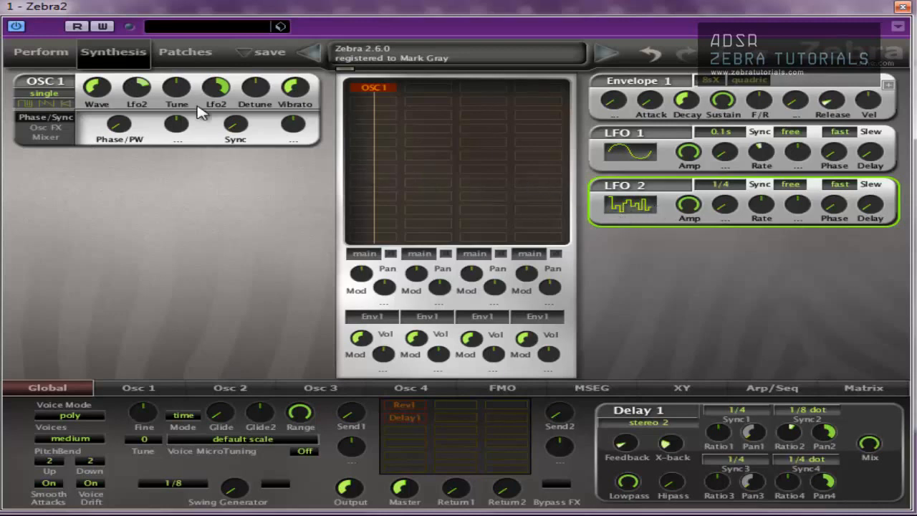
mouse_move(430, 94)
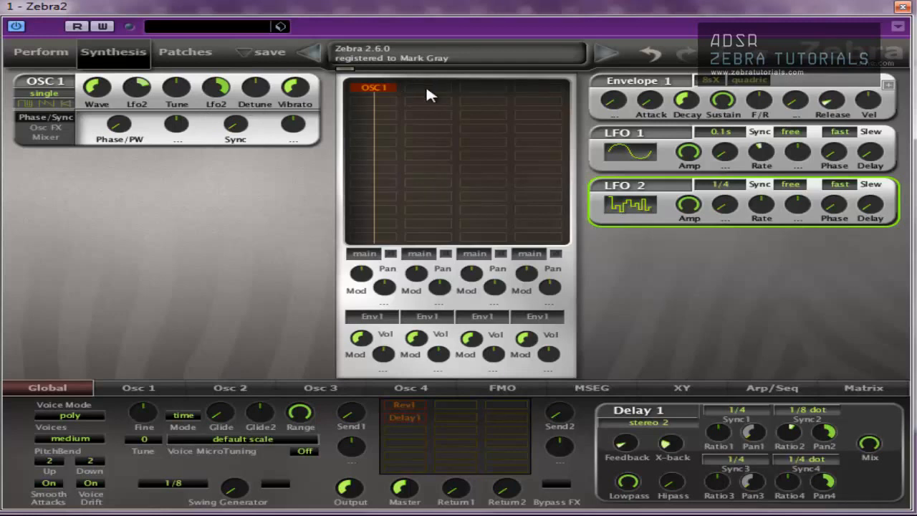
mouse_move(430, 95)
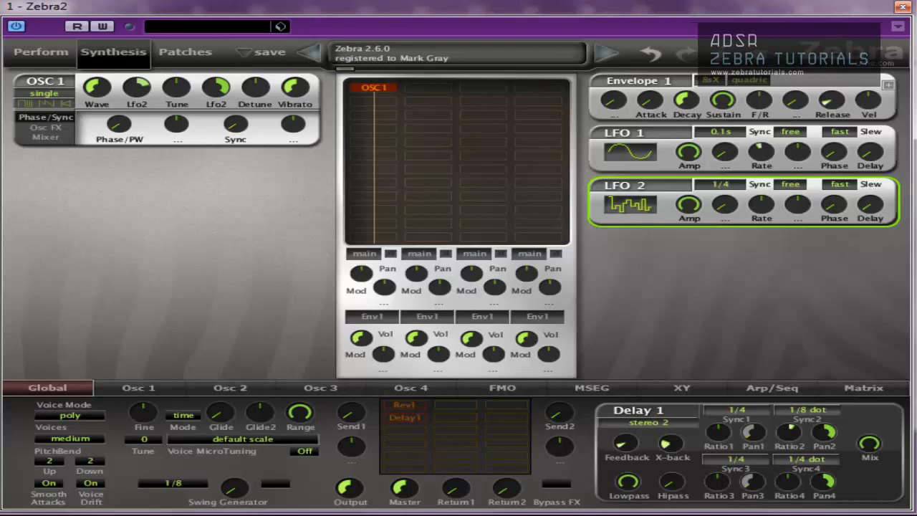
mouse_move(143, 100)
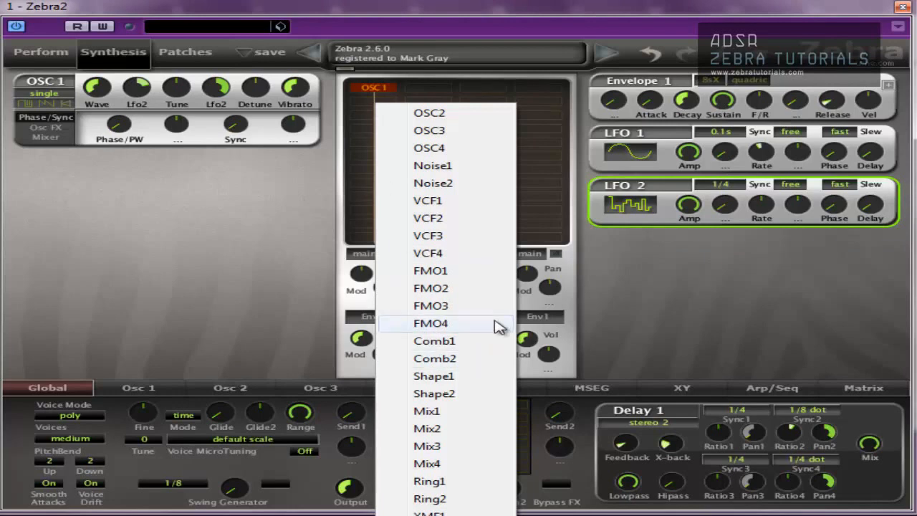
Step: Add VCF1 modulated by Lfo2 with Resonance 58.50, and set OSC1 TuneModDepth to 12.50
click(427, 200)
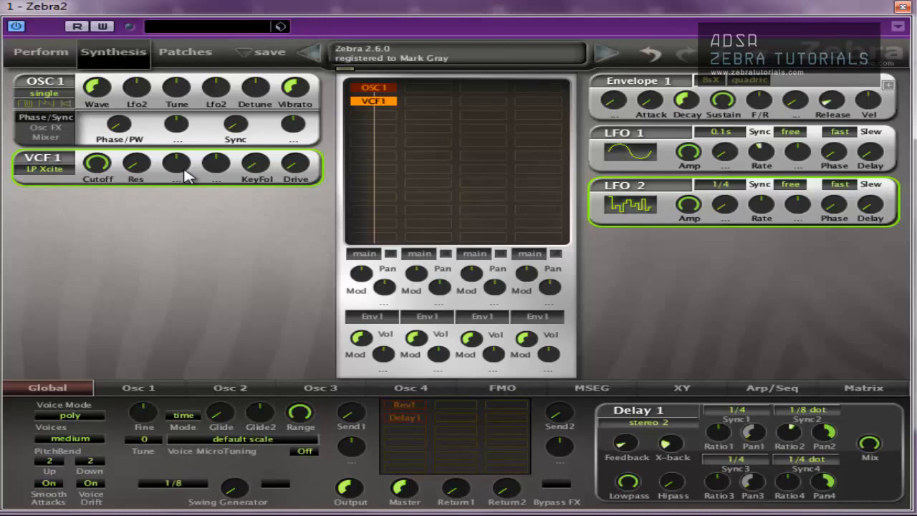
click(177, 163)
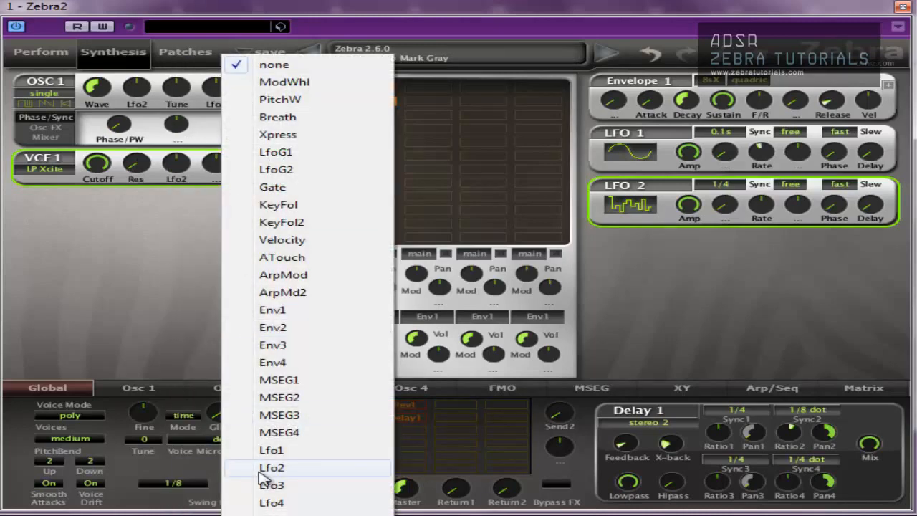
click(272, 467)
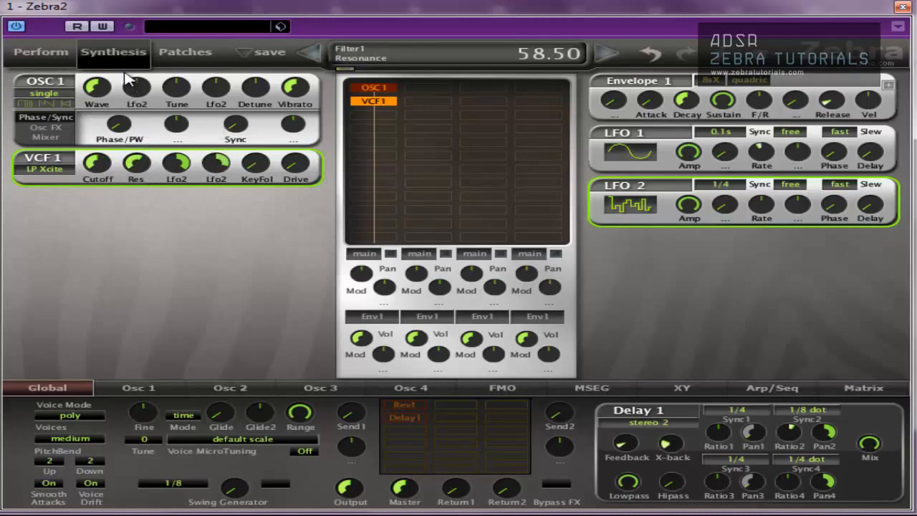
drag(176, 163, 177, 151)
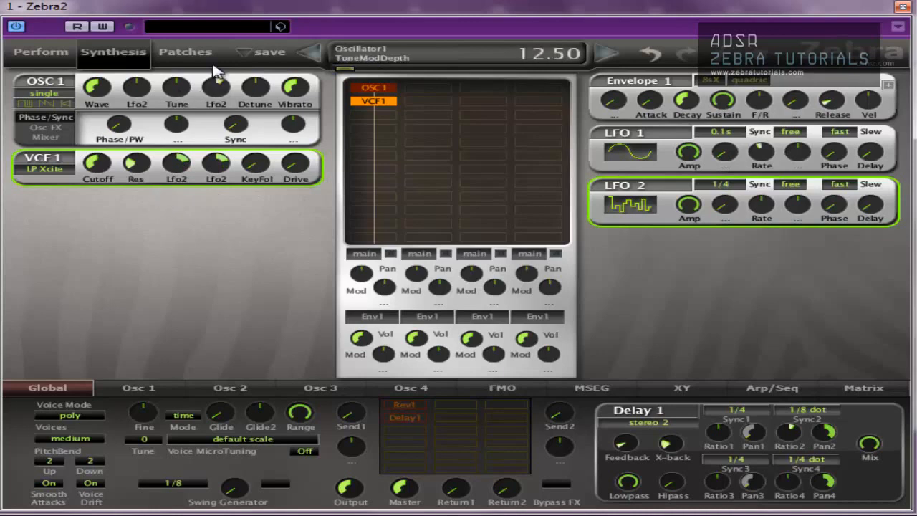
drag(217, 87, 216, 71)
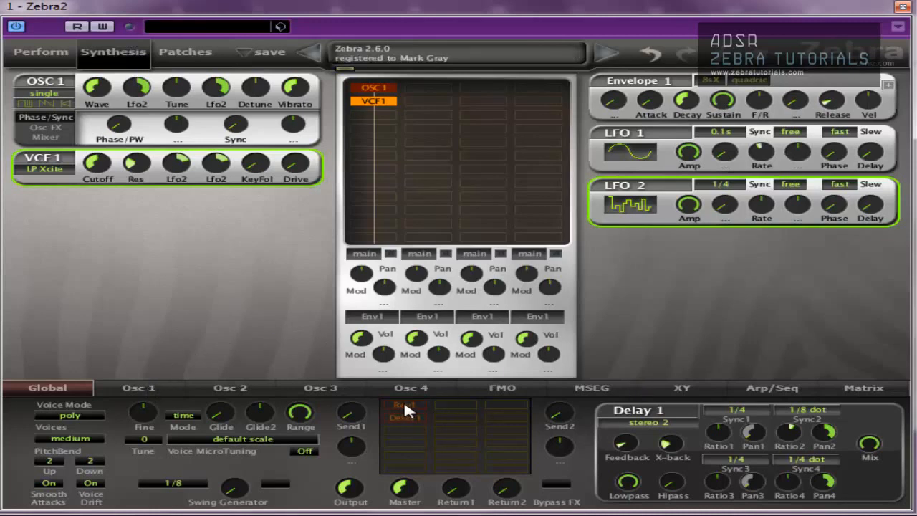
click(404, 419)
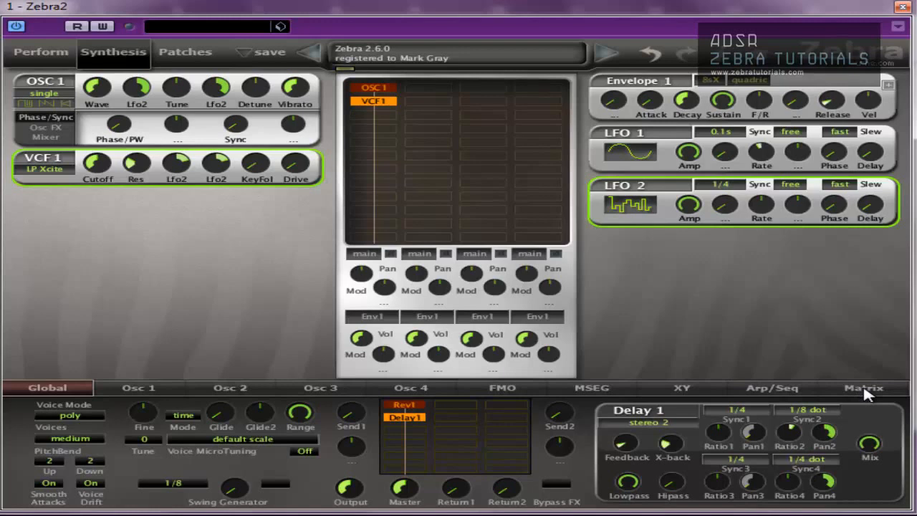
mouse_move(444, 430)
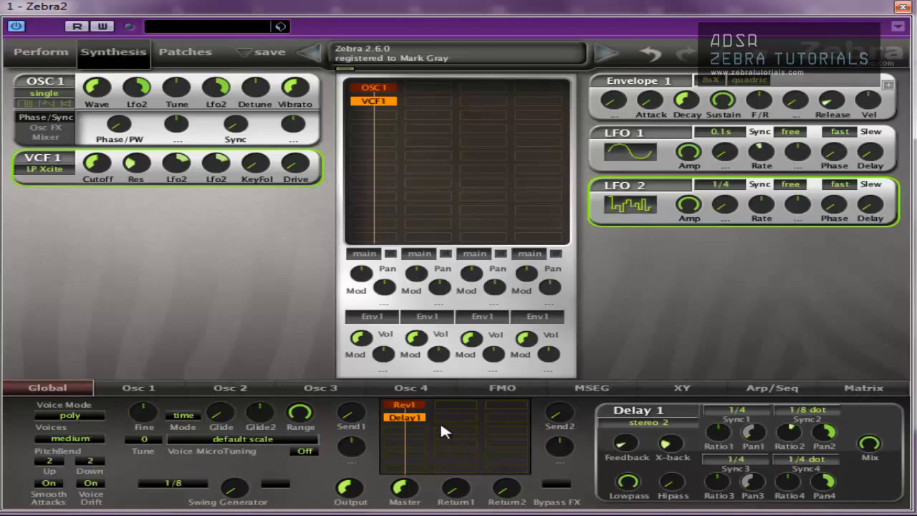
mouse_move(177, 169)
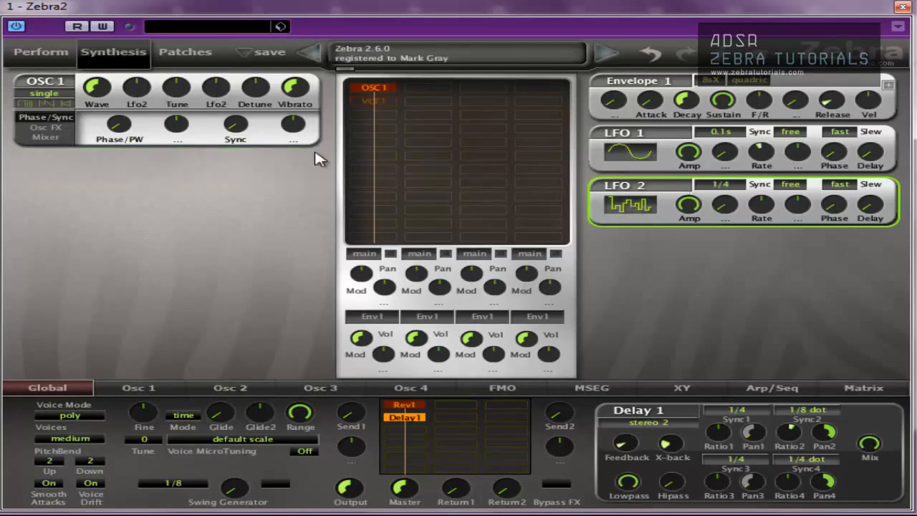
mouse_move(189, 123)
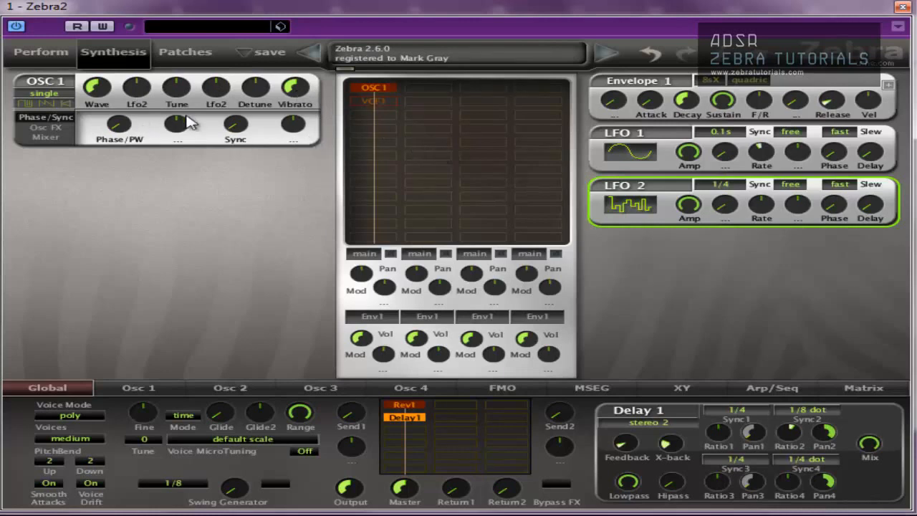
Step: Switch LFO2 to rand glide and change the Voice Mode from poly to legato
click(629, 207)
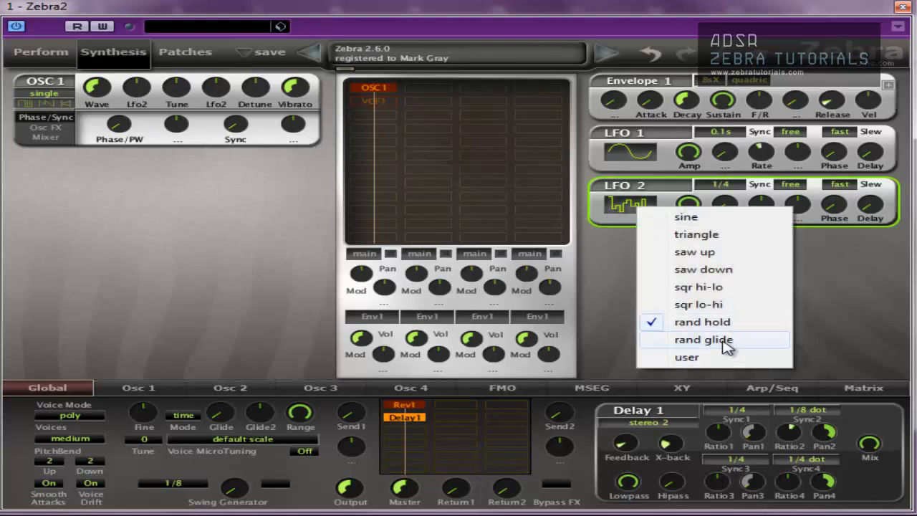
click(702, 338)
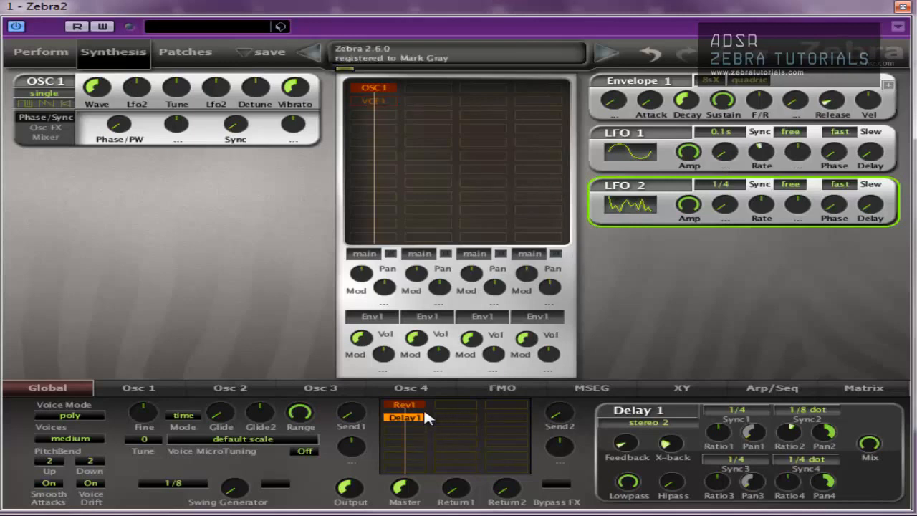
click(404, 404)
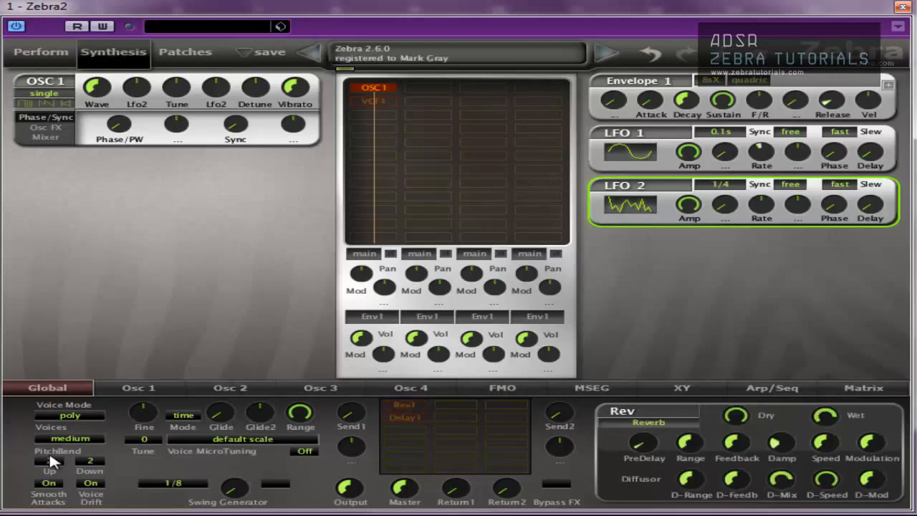
click(69, 416)
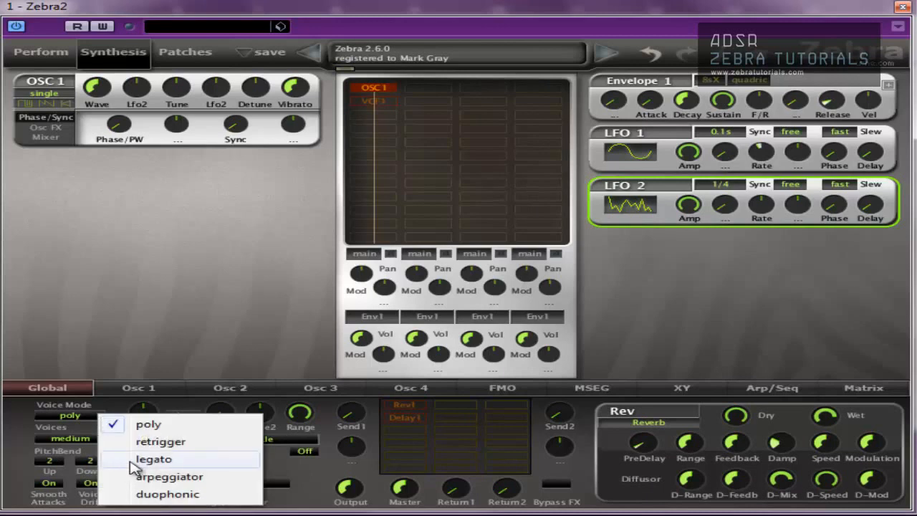
click(153, 458)
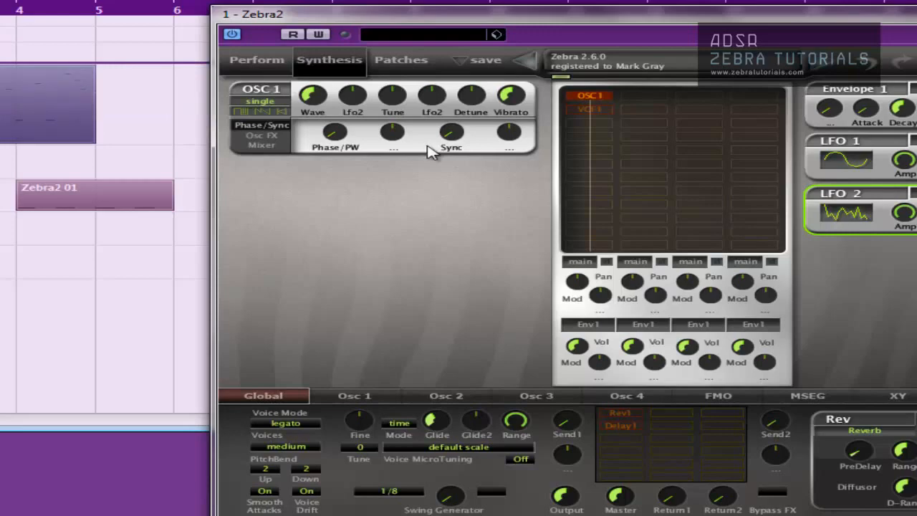
Step: Adjust Envelope 1's knobs, ending with Sustain raised to about 65
drag(432, 94, 433, 82)
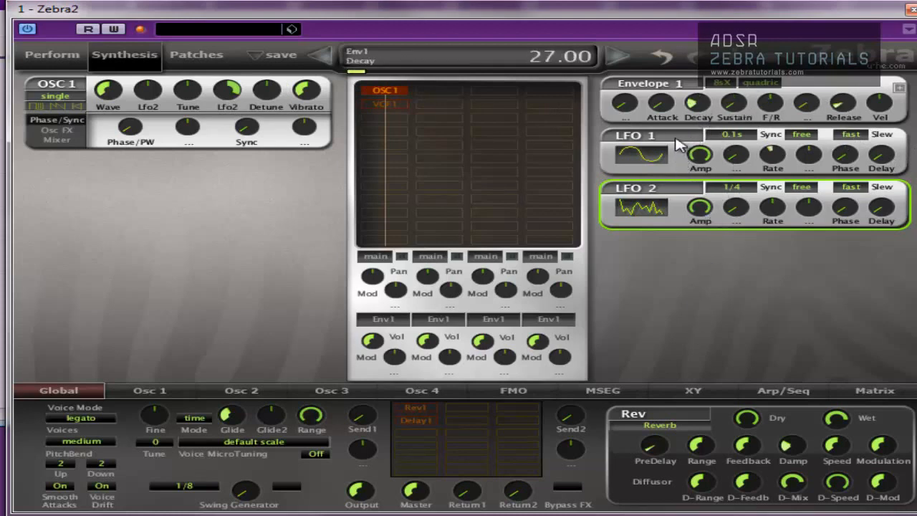
drag(699, 103, 699, 93)
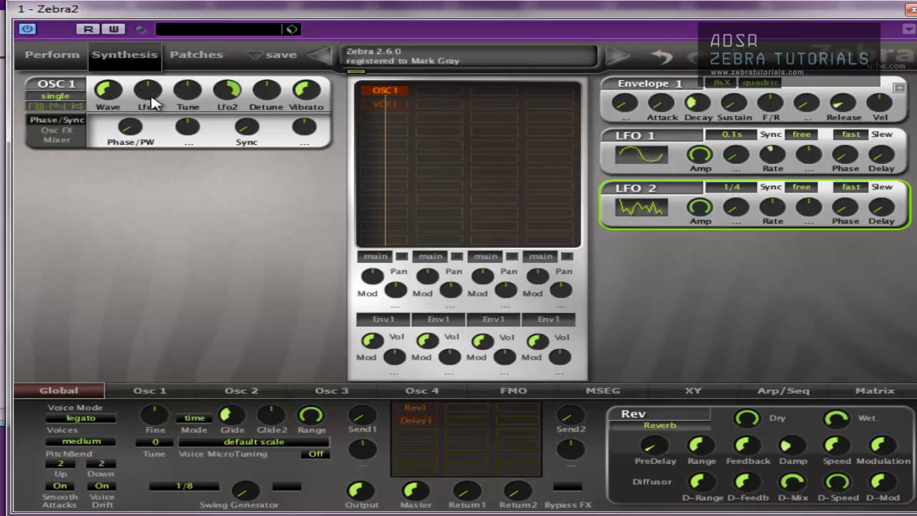
drag(149, 92, 129, 77)
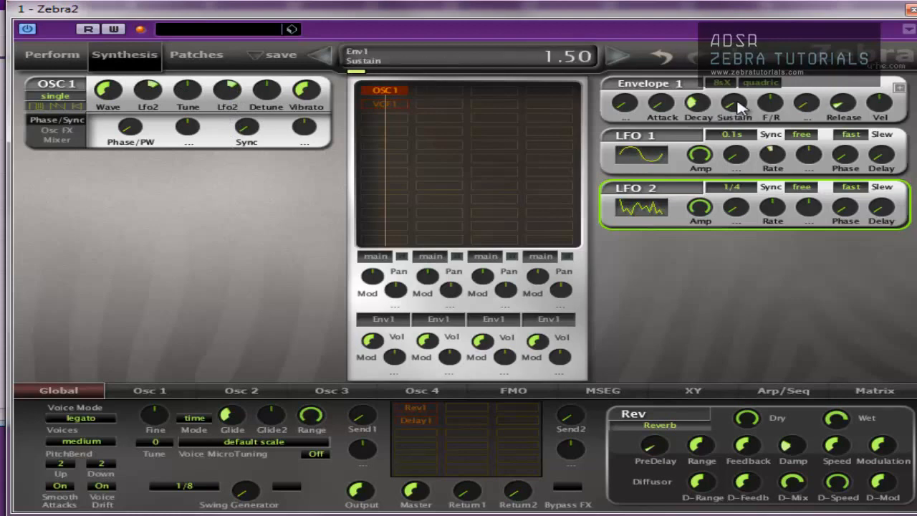
drag(734, 107, 733, 86)
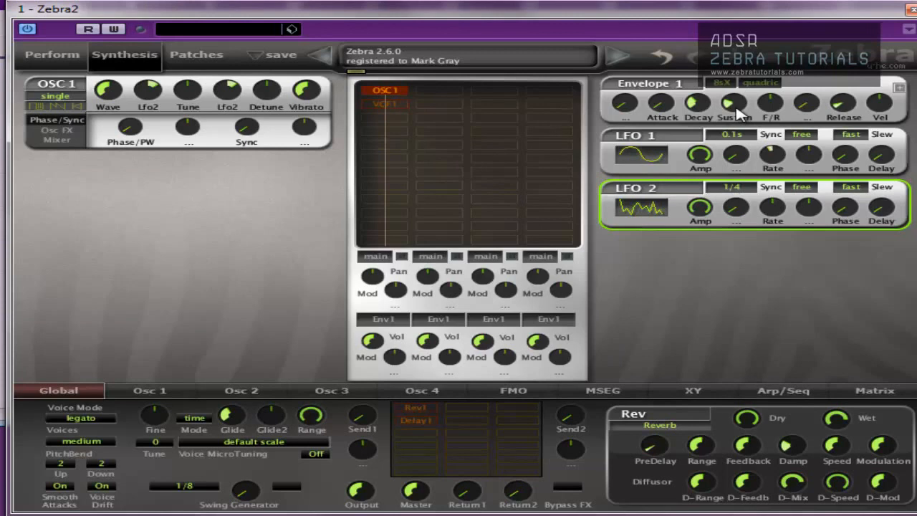
drag(733, 108, 738, 136)
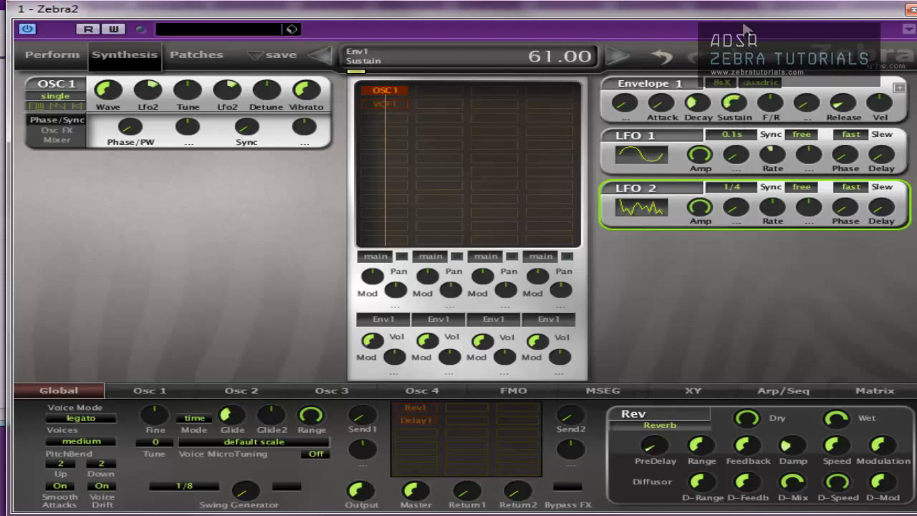
Step: Set Envelope 1's curve to v-slope and bring up the Delay1 settings
click(760, 82)
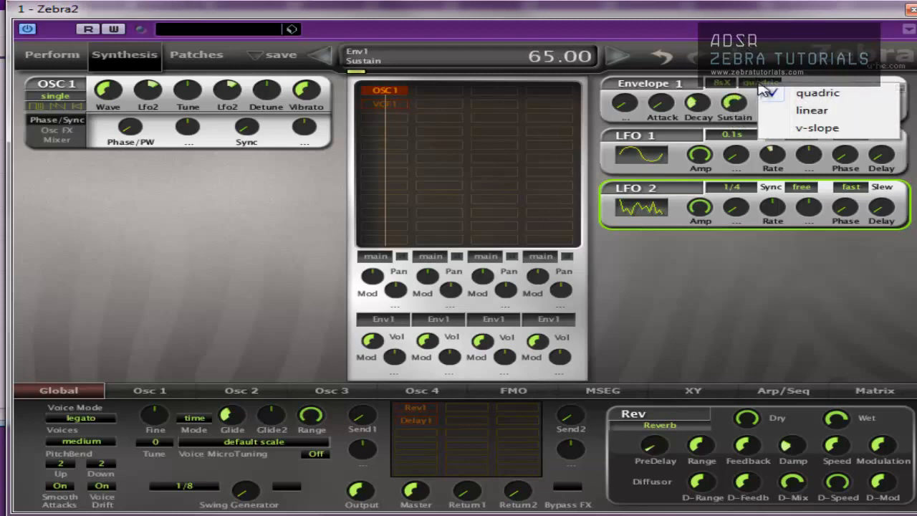
click(817, 127)
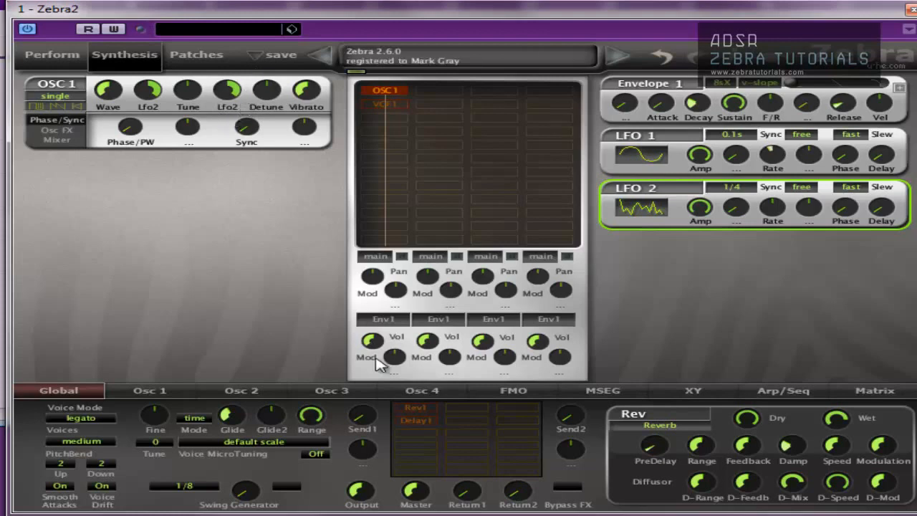
click(416, 419)
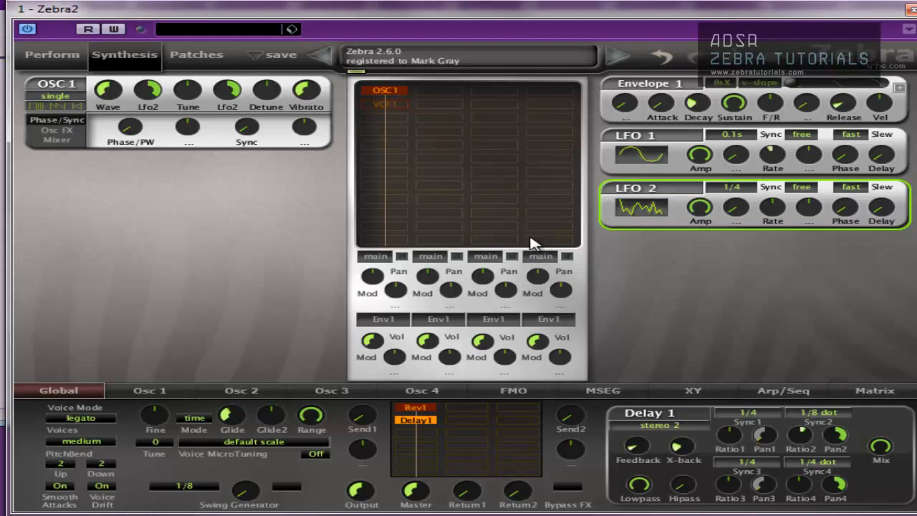
Step: Route Lfo2 via ModWhl to VCA1: Volume1 at depth 100 in matrix slot 1
click(874, 390)
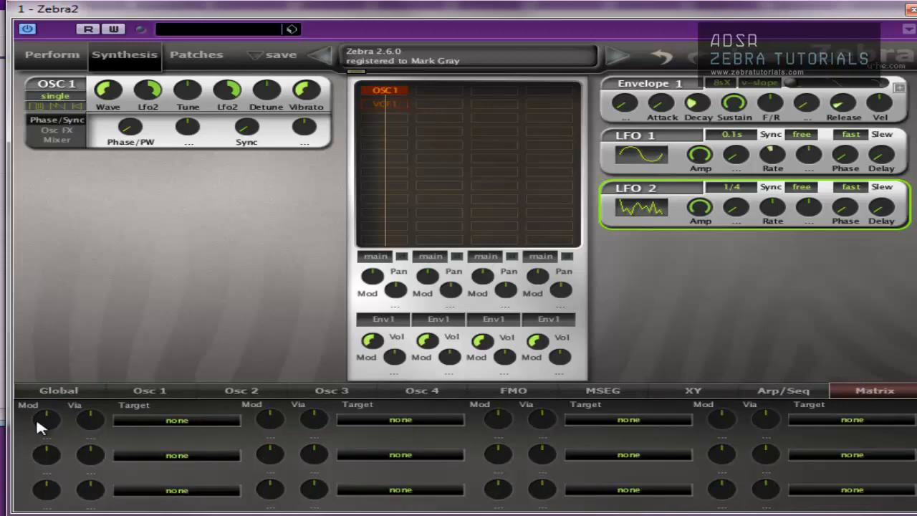
mouse_move(48, 428)
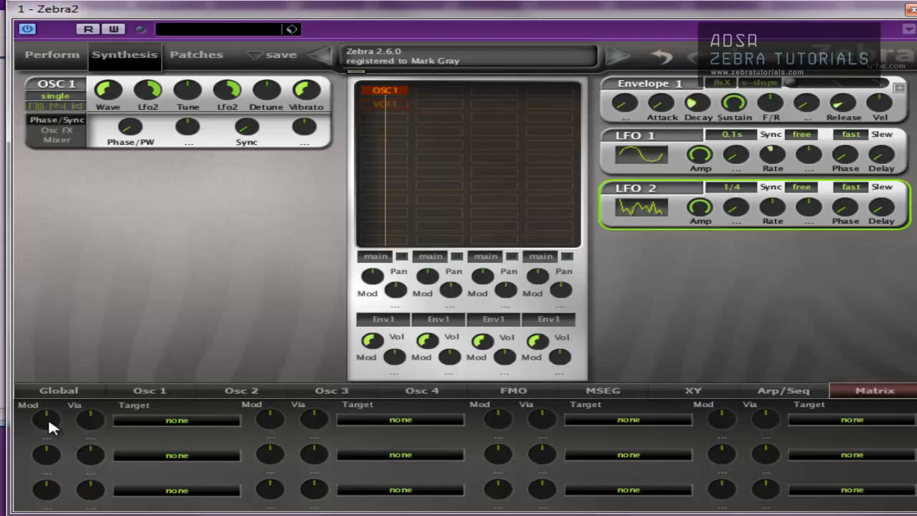
click(45, 419)
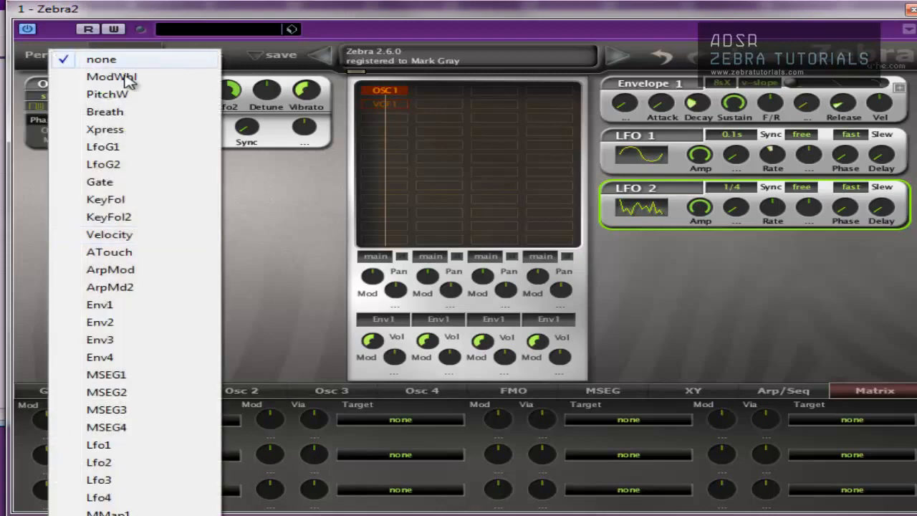
click(111, 78)
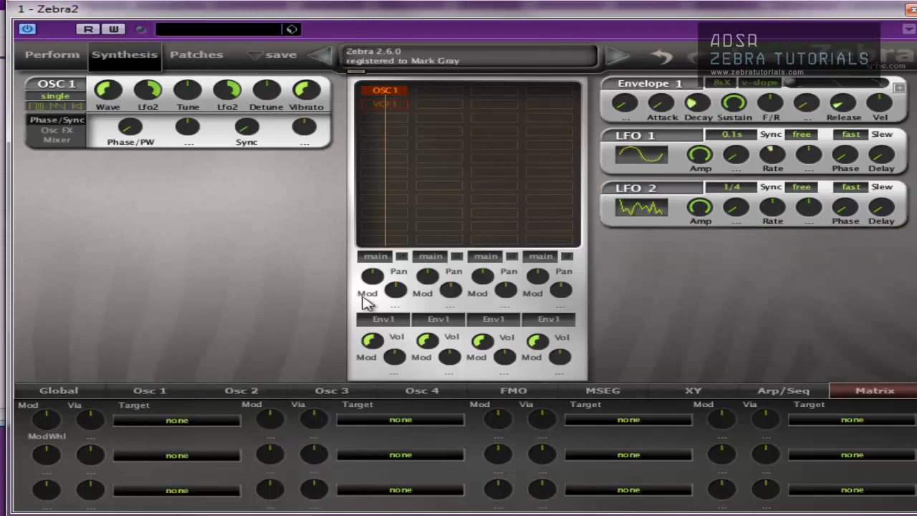
mouse_move(387, 285)
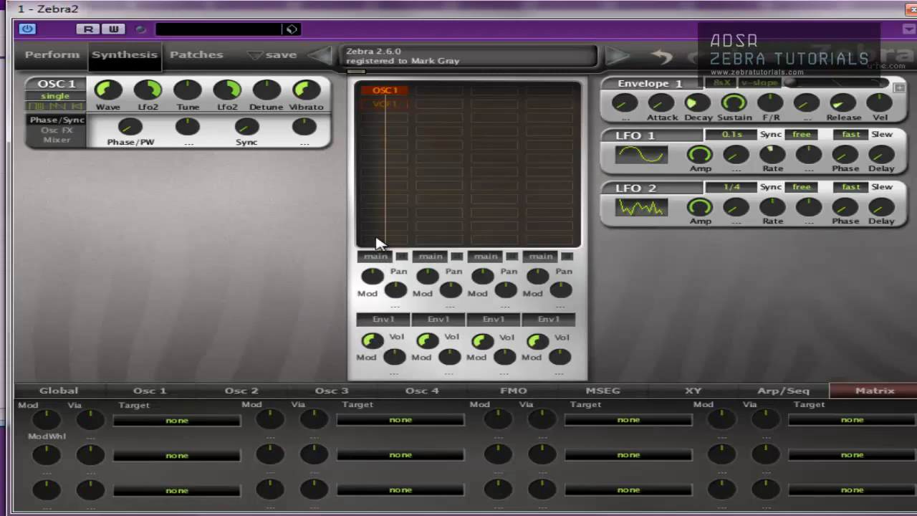
mouse_move(179, 427)
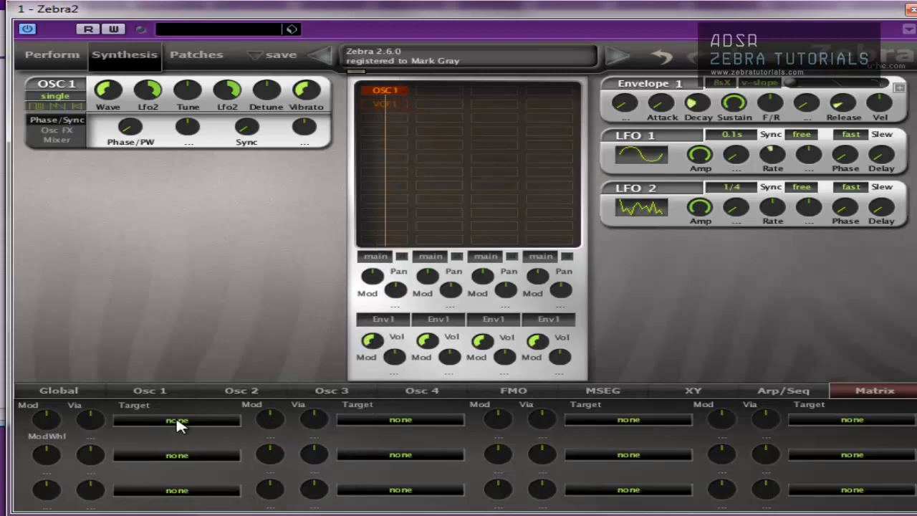
click(178, 421)
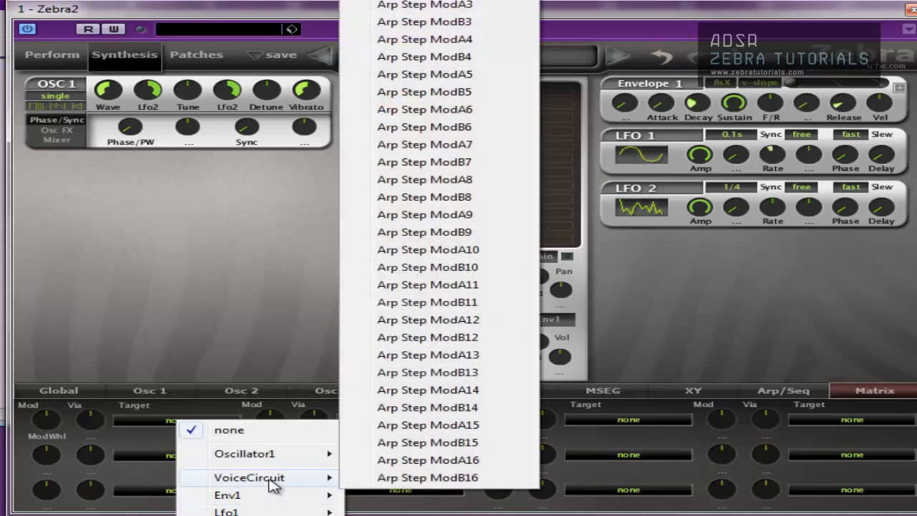
mouse_move(250, 477)
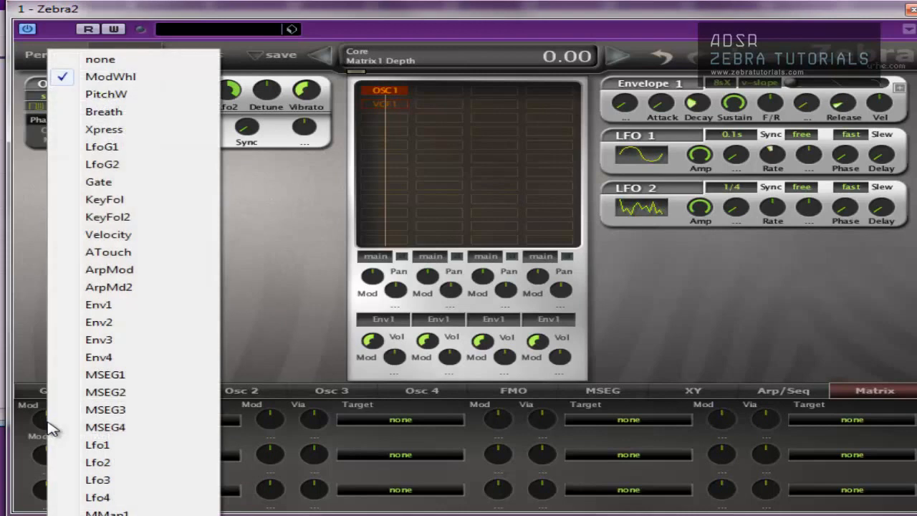
mouse_move(97, 478)
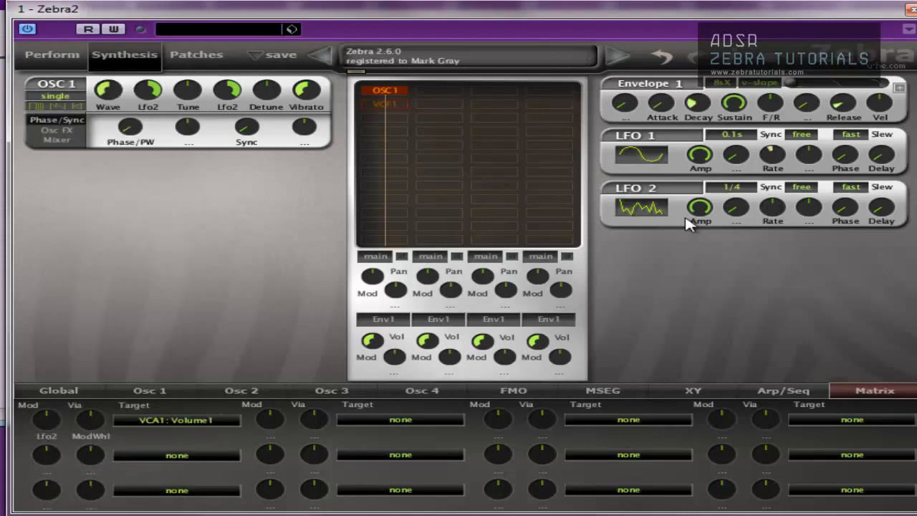
mouse_move(121, 329)
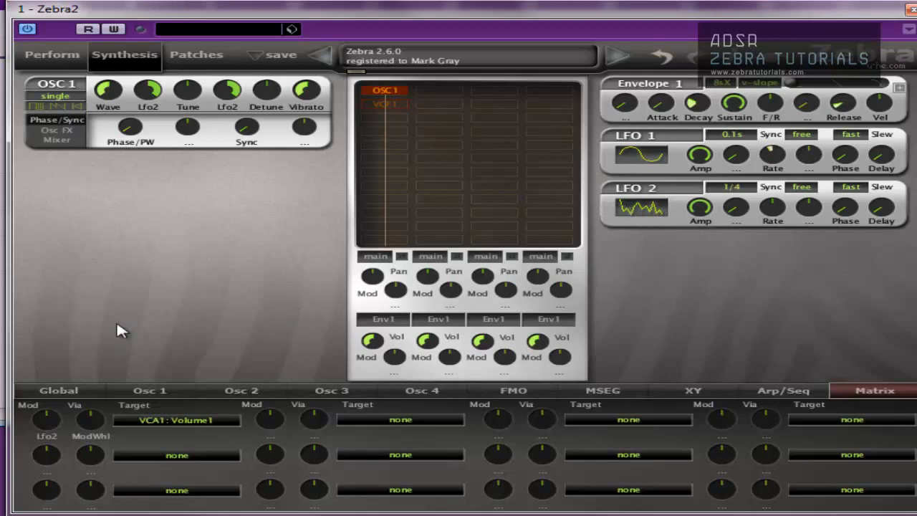
mouse_move(142, 318)
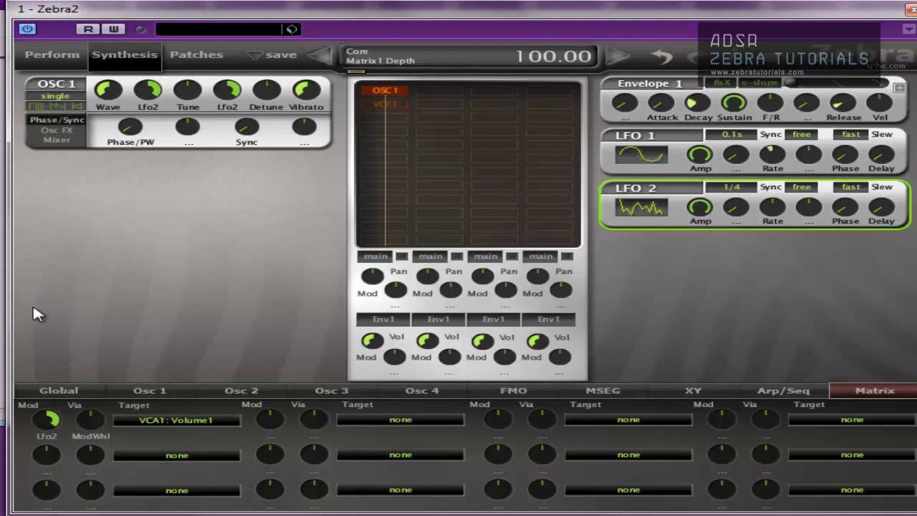
mouse_move(23, 301)
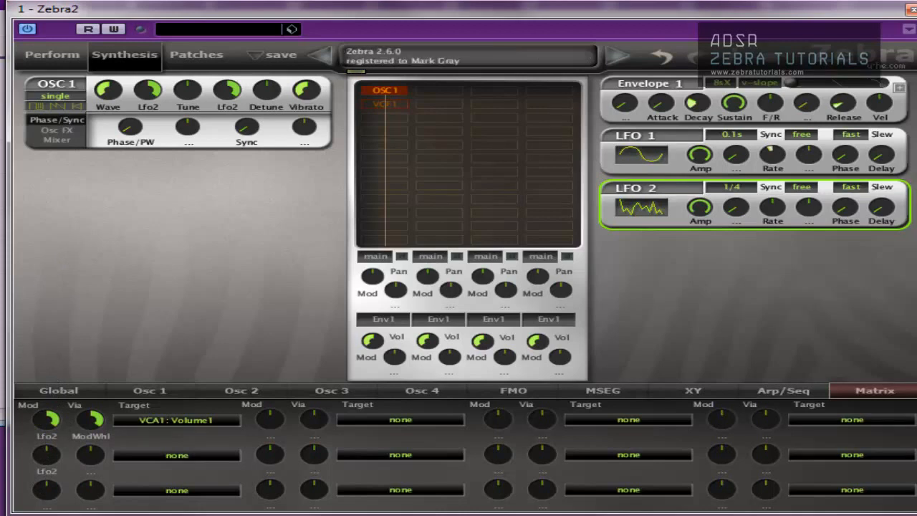
click(59, 389)
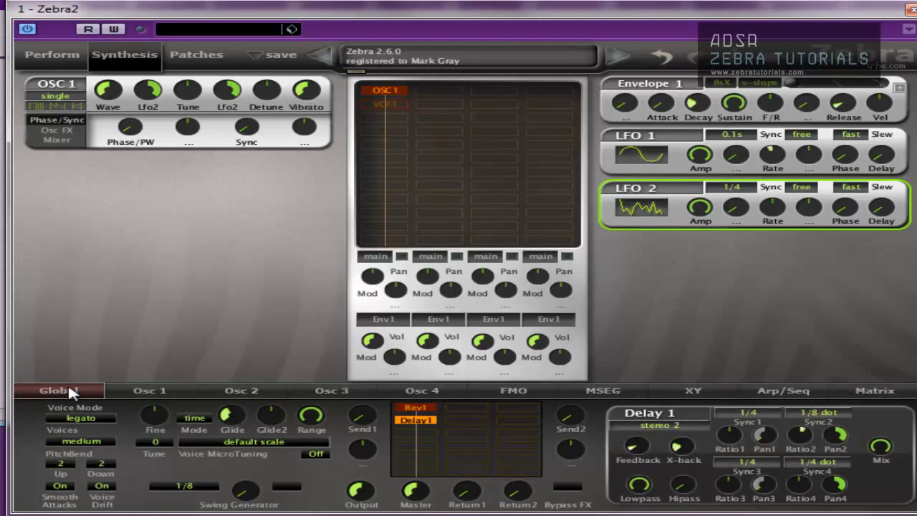
Step: Try LFO 2 on the square (sqr lo-hi) waveform and return to the modulation matrix
click(640, 207)
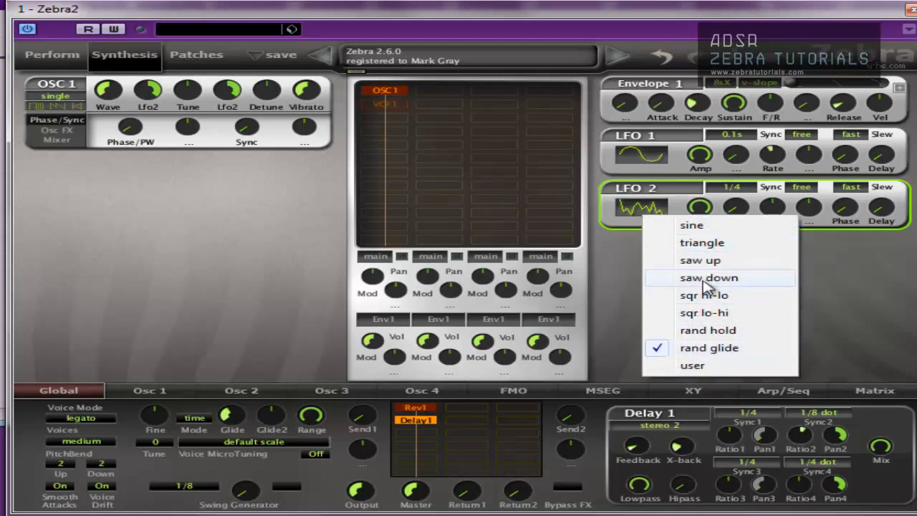
click(704, 312)
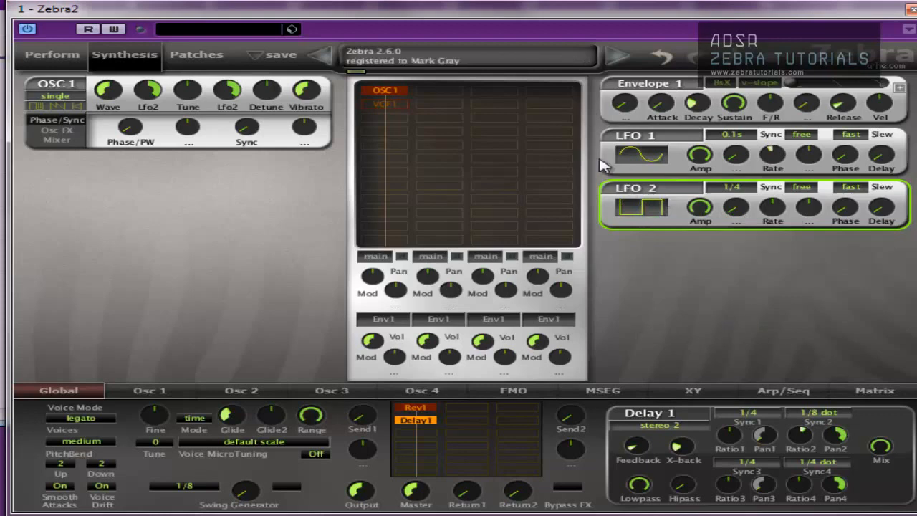
mouse_move(212, 393)
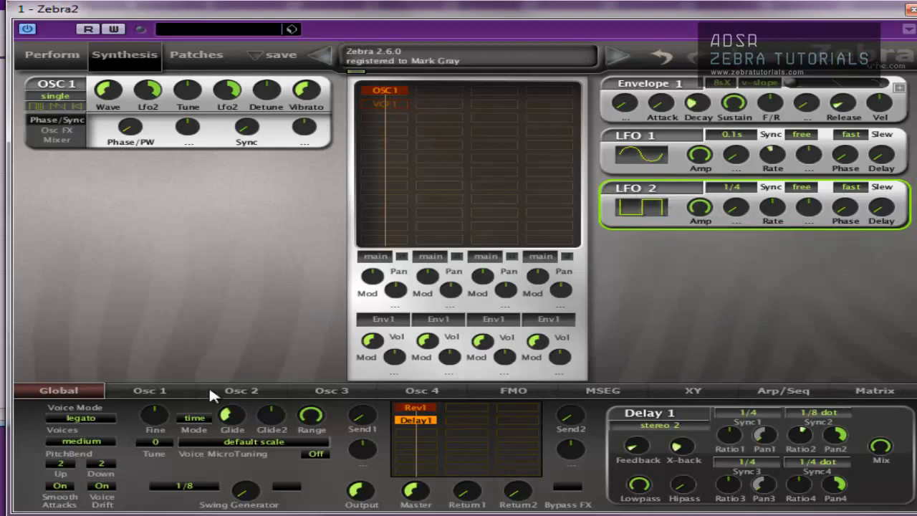
click(874, 390)
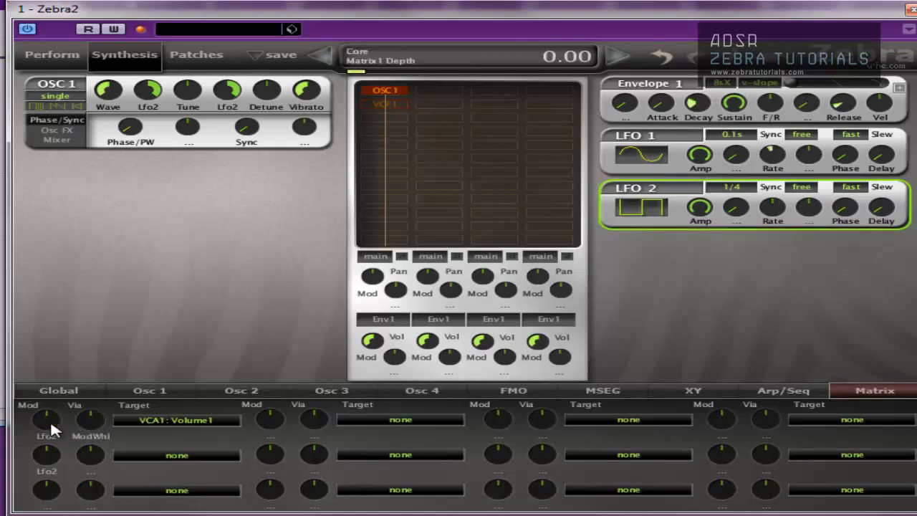
Step: Try saw down on LFO 2, then settle on the user-drawn waveform
click(642, 207)
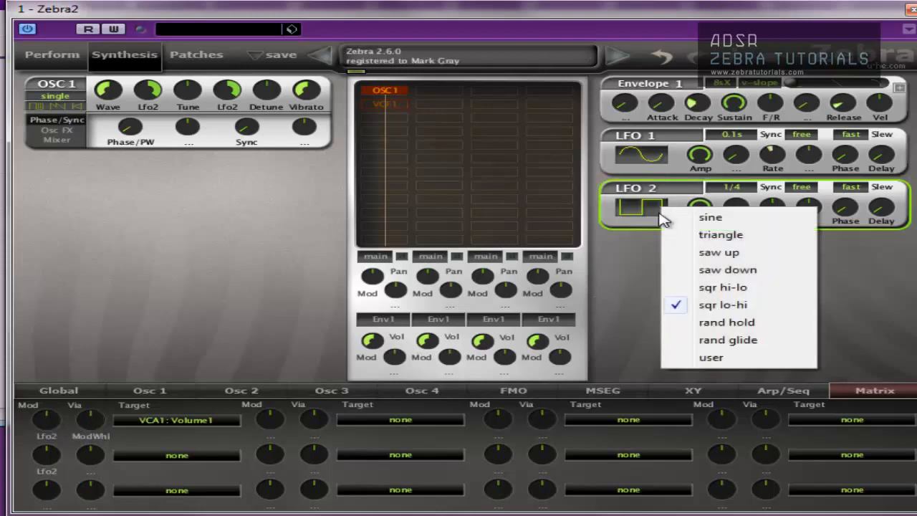
click(727, 270)
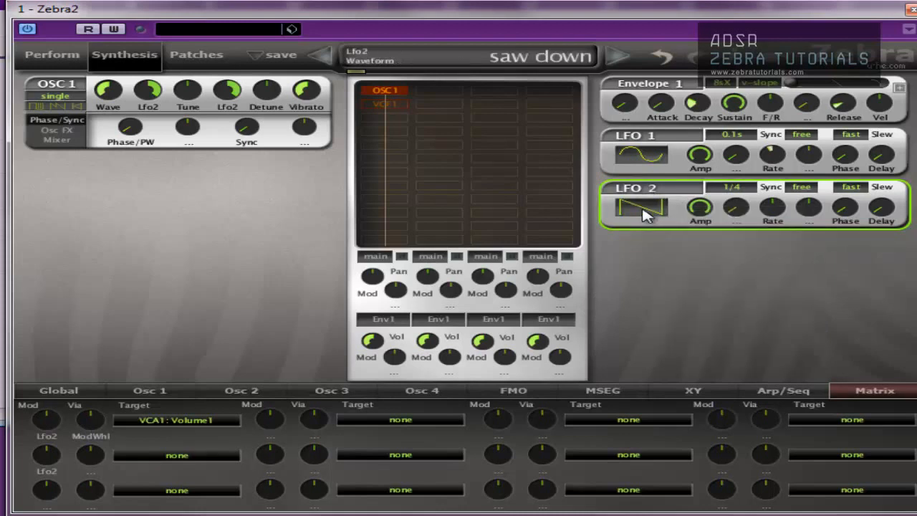
click(638, 209)
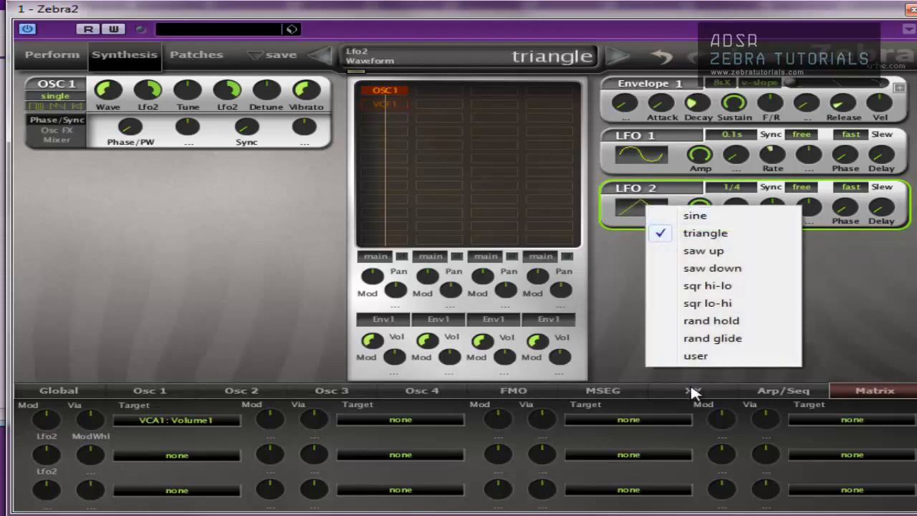
click(694, 356)
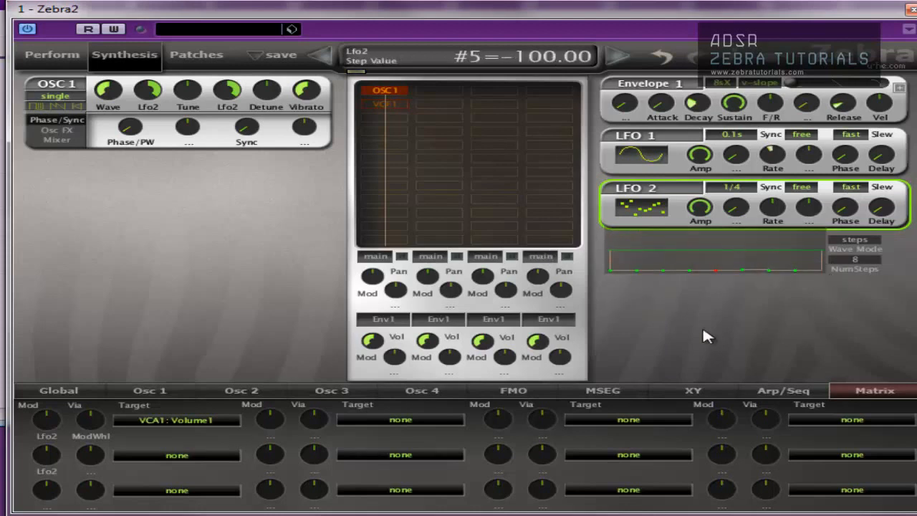
Step: Draw LFO 2's 8-step pattern, including step 1 at 44, step 5 pulled low and step 6 at 36
click(689, 271)
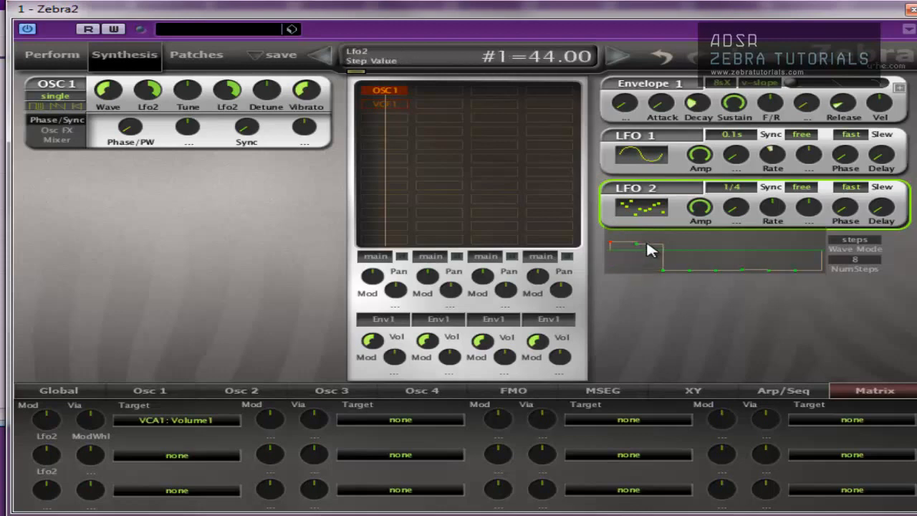
drag(637, 244, 637, 255)
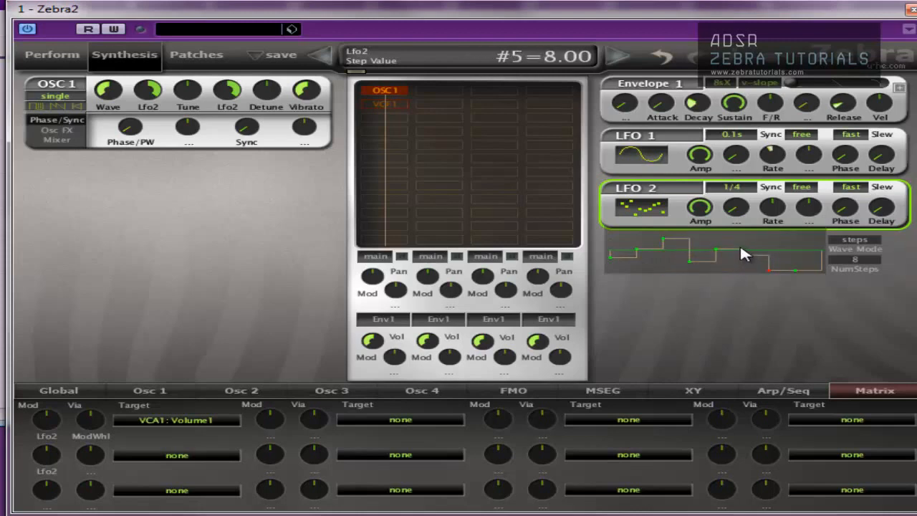
drag(744, 250, 745, 272)
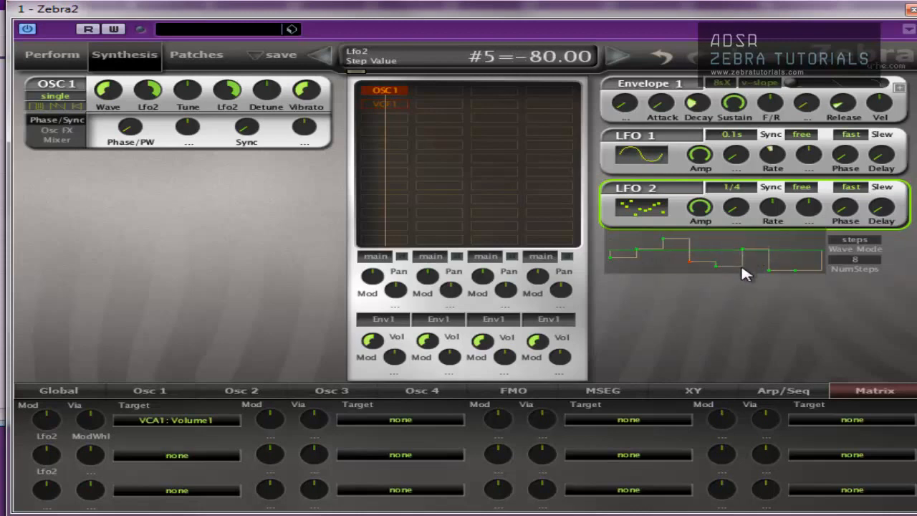
drag(763, 270, 763, 247)
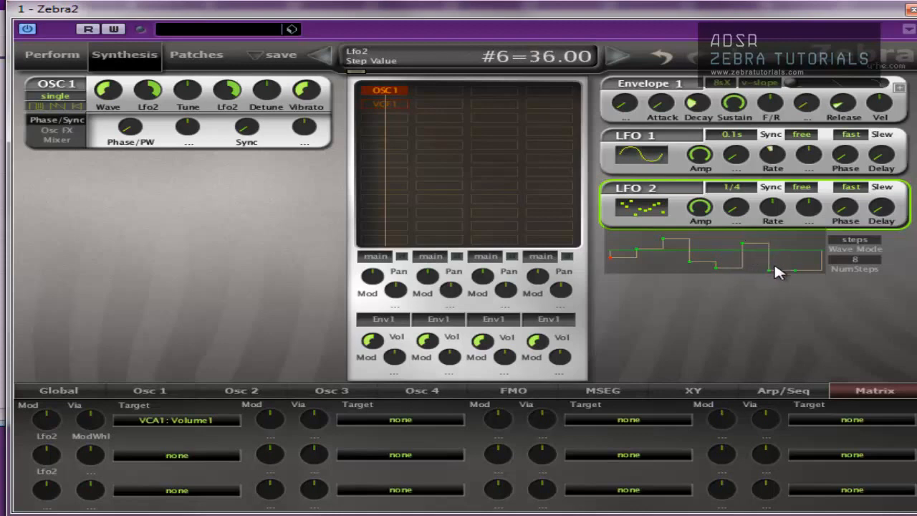
drag(776, 246, 776, 269)
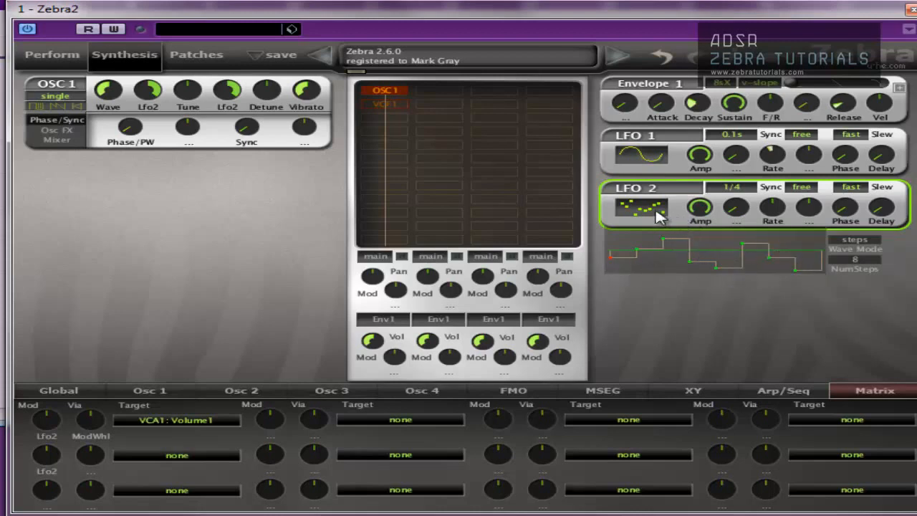
Step: Try rand glide on LFO 2, then return it to the user-drawn eight-step waveform
click(639, 209)
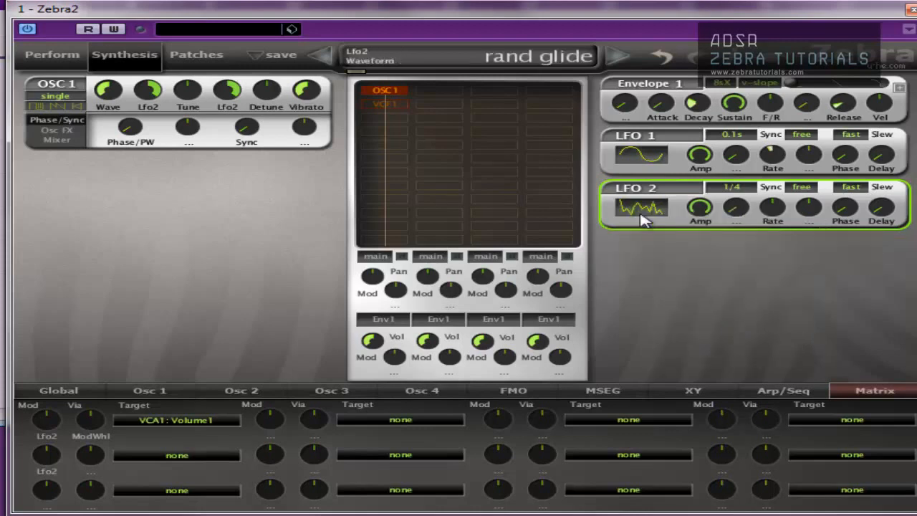
click(642, 207)
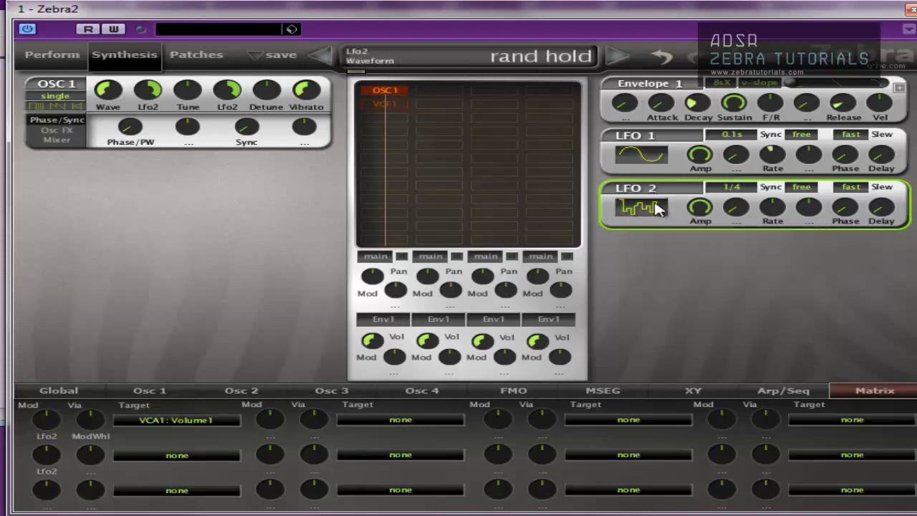
click(639, 206)
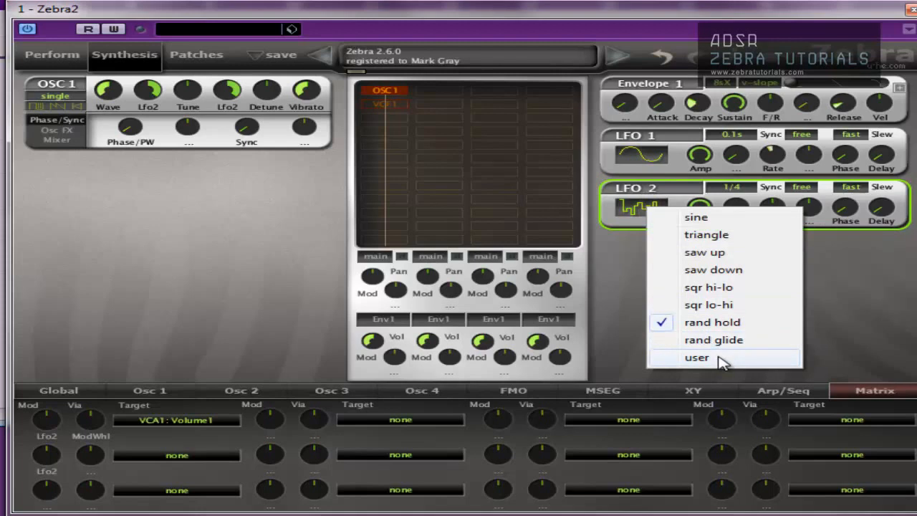
click(696, 357)
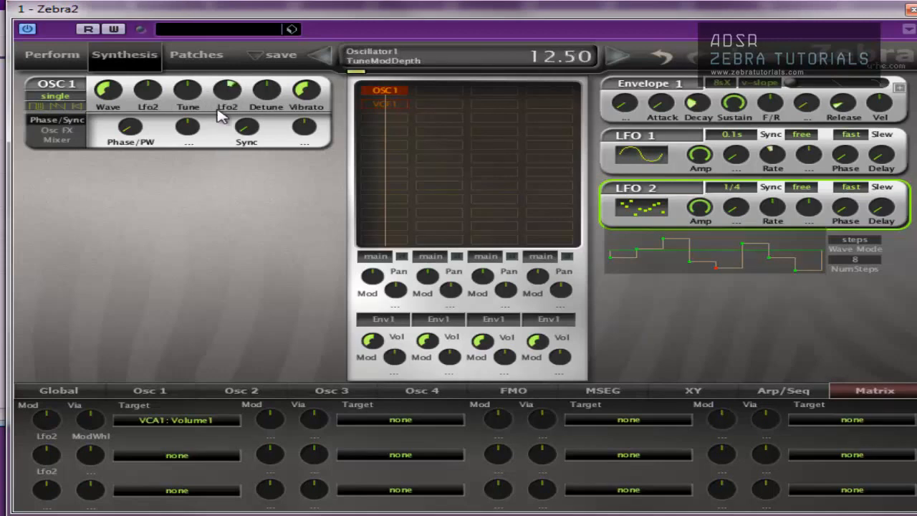
Step: Show the Global settings, add a VCF 1 filter after OSC 1 and bring OSC 1's Lfo2 tune depth to 0.00
click(58, 390)
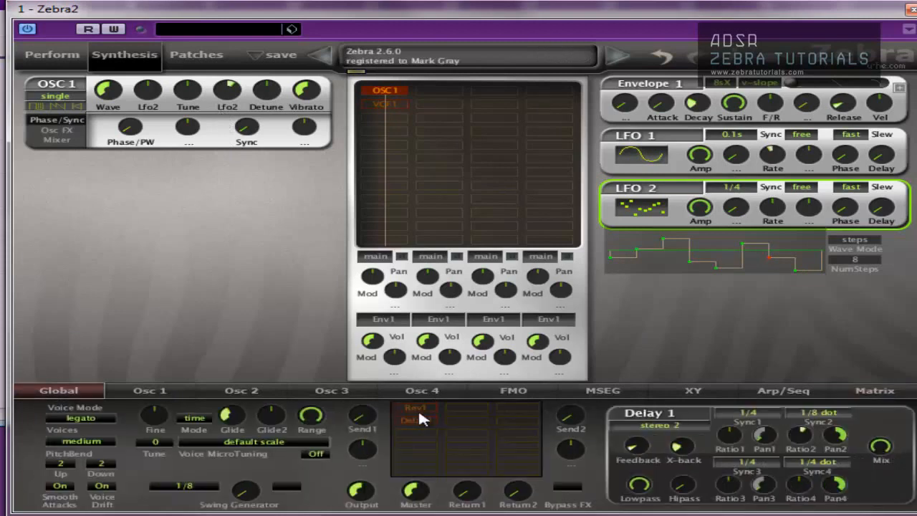
click(384, 103)
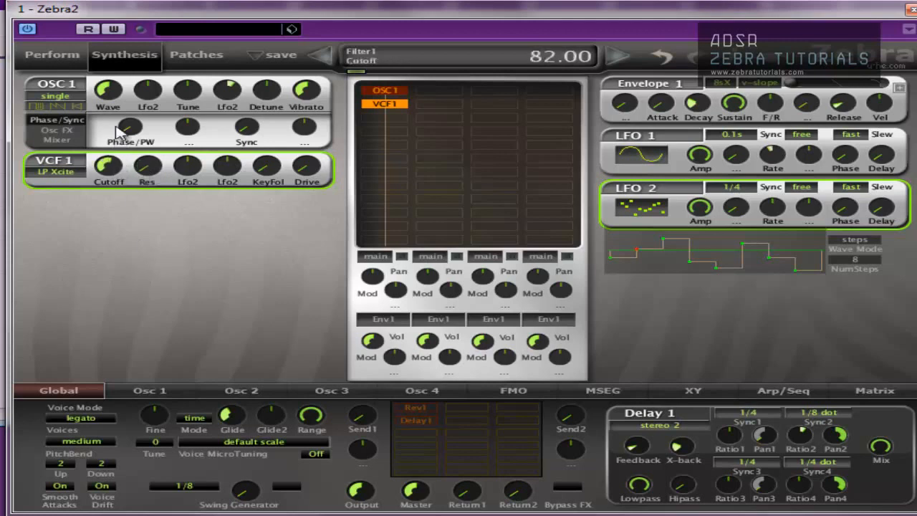
drag(107, 92, 108, 79)
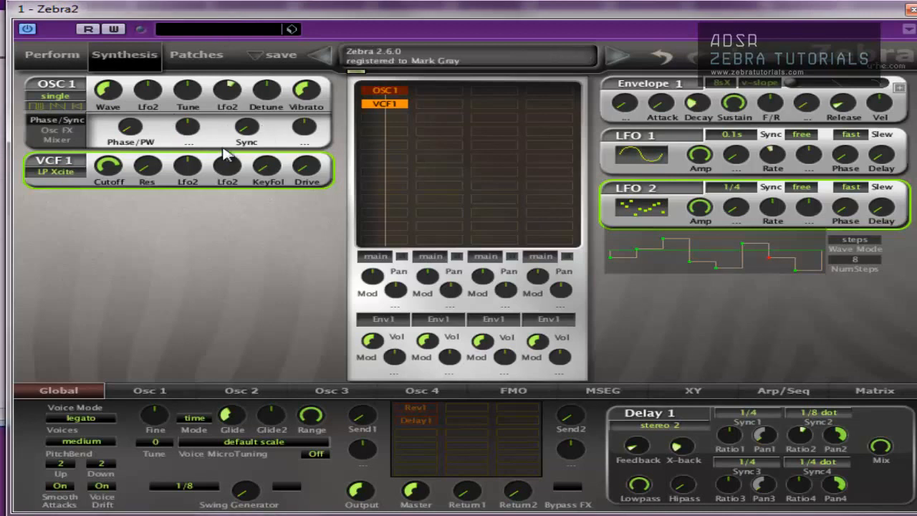
mouse_move(344, 165)
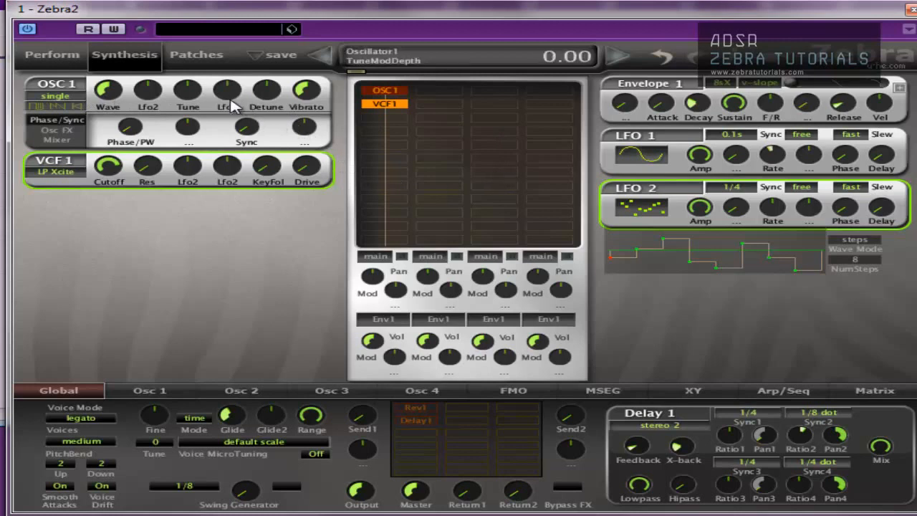
drag(226, 89, 226, 72)
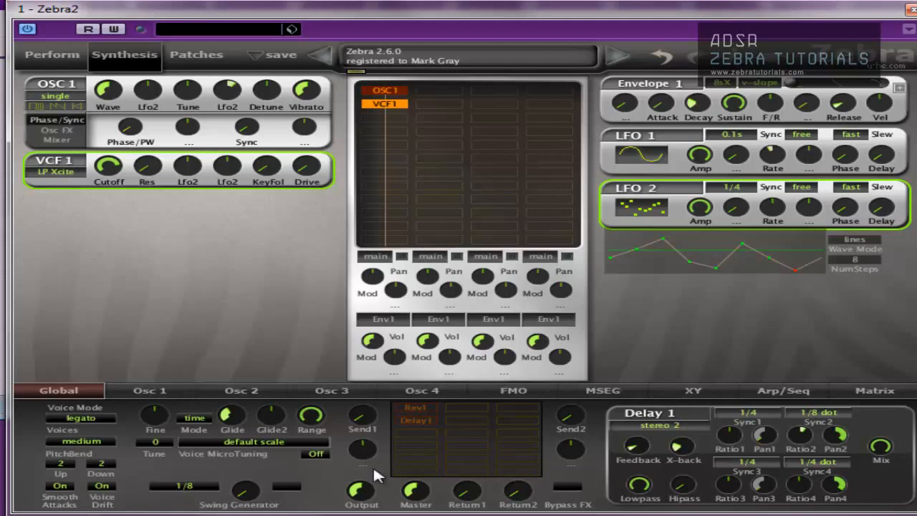
mouse_move(481, 439)
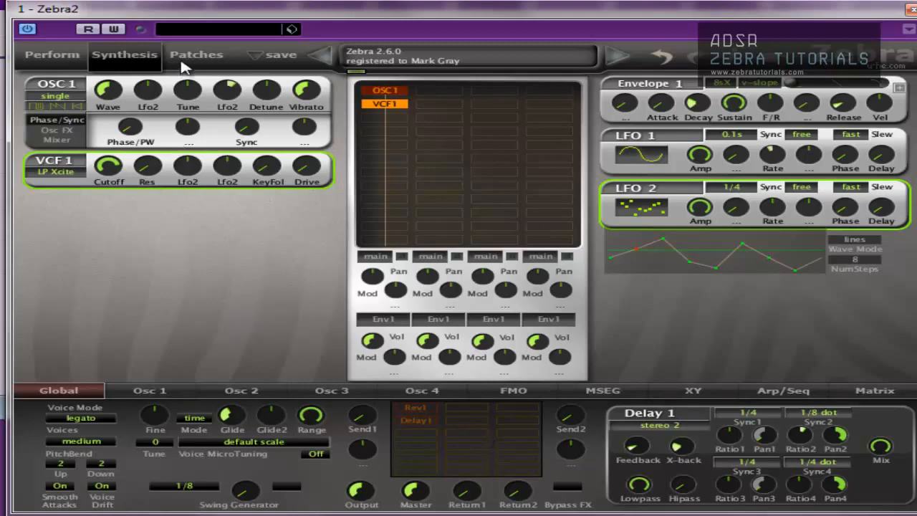
Step: Audition Comb Horns, FM From Fast Envelope, Knarly Lead 1 and PWM-1, then load 'quad lead' and return to Synthesis
click(196, 54)
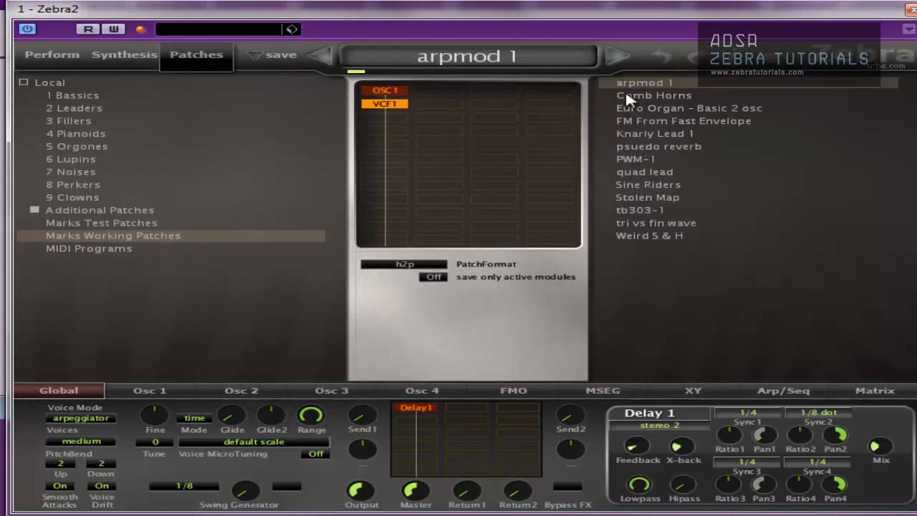
click(653, 95)
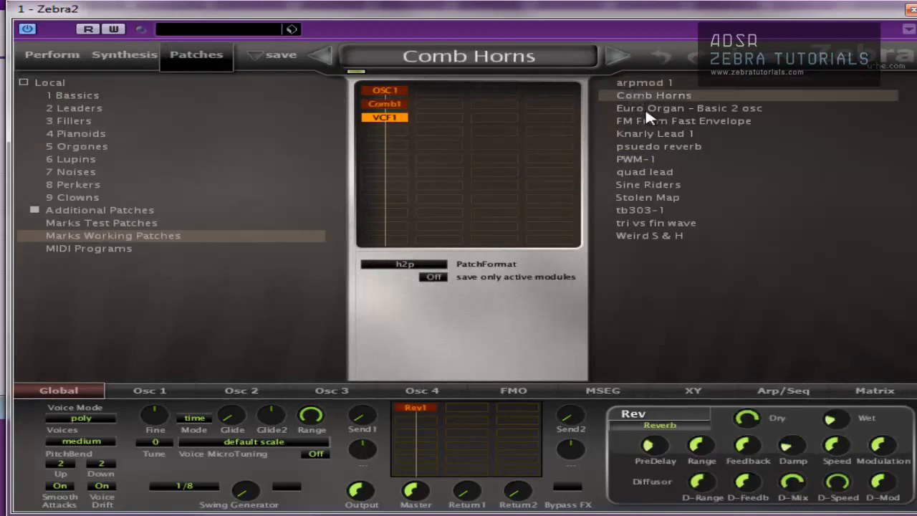
click(682, 121)
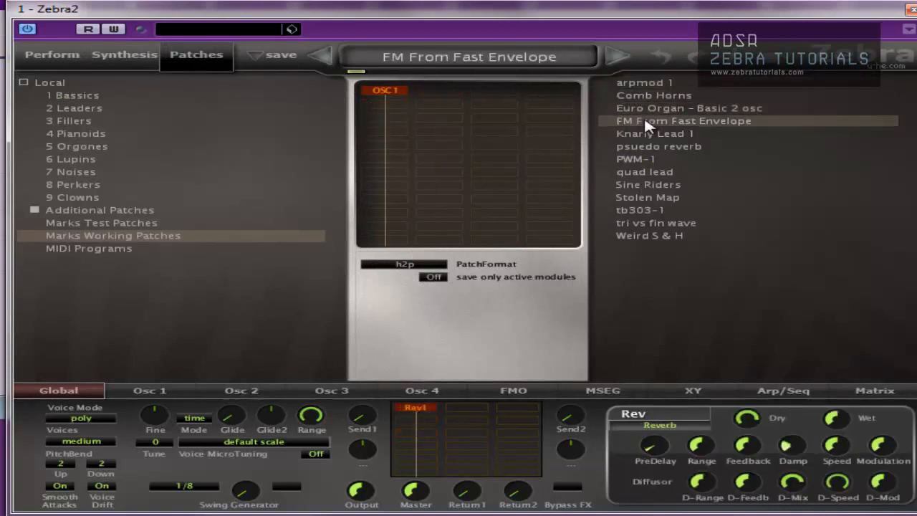
click(653, 133)
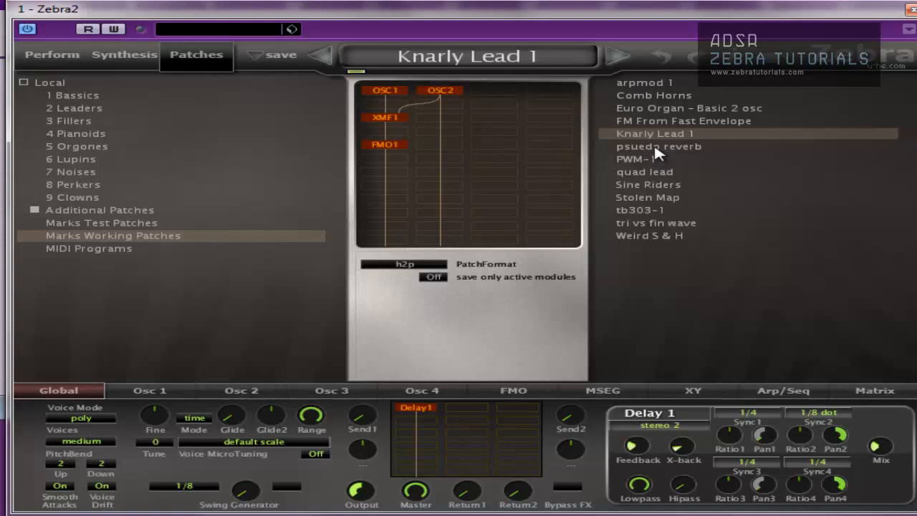
click(636, 158)
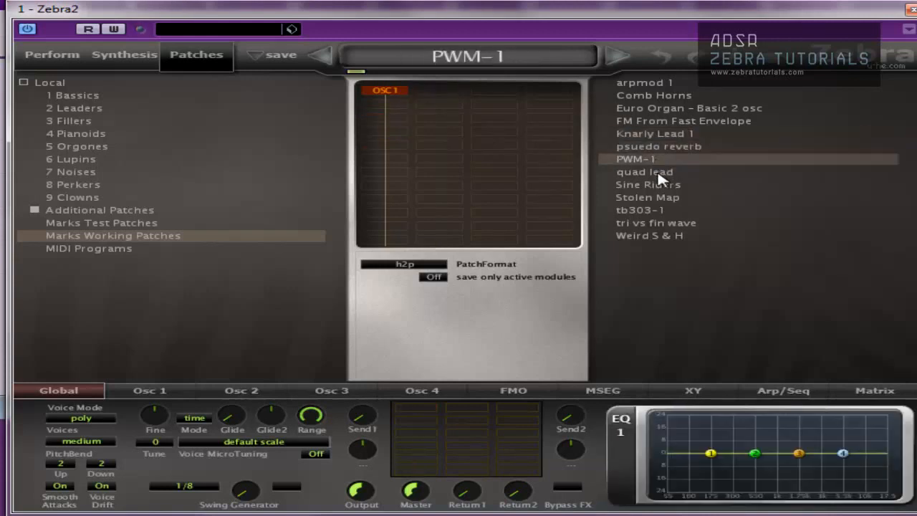
click(644, 171)
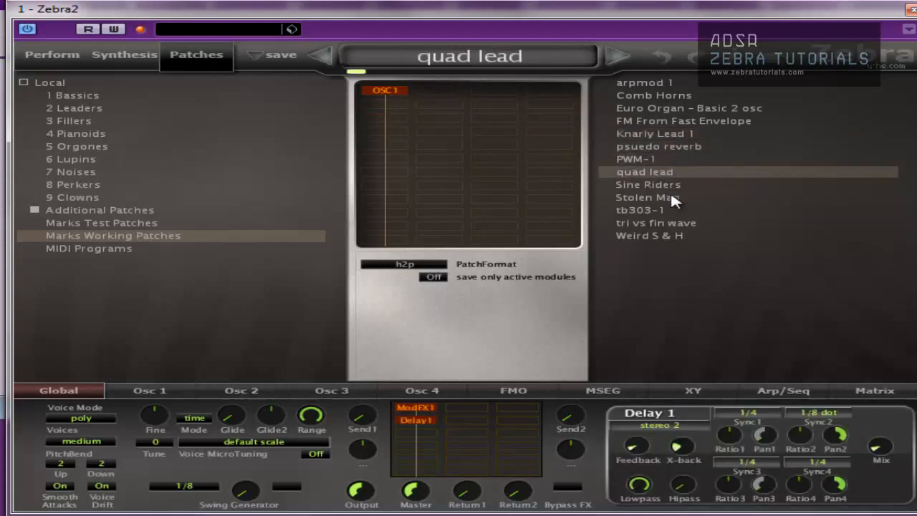
click(123, 54)
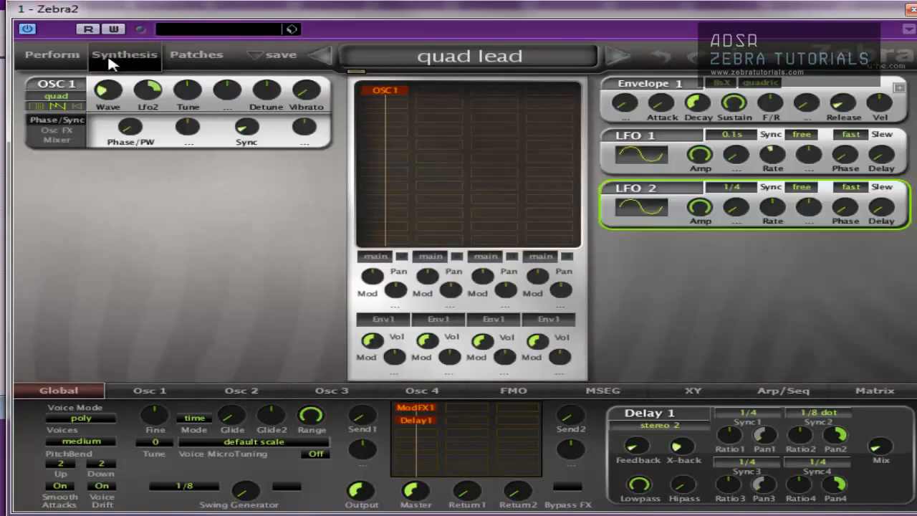
mouse_move(152, 103)
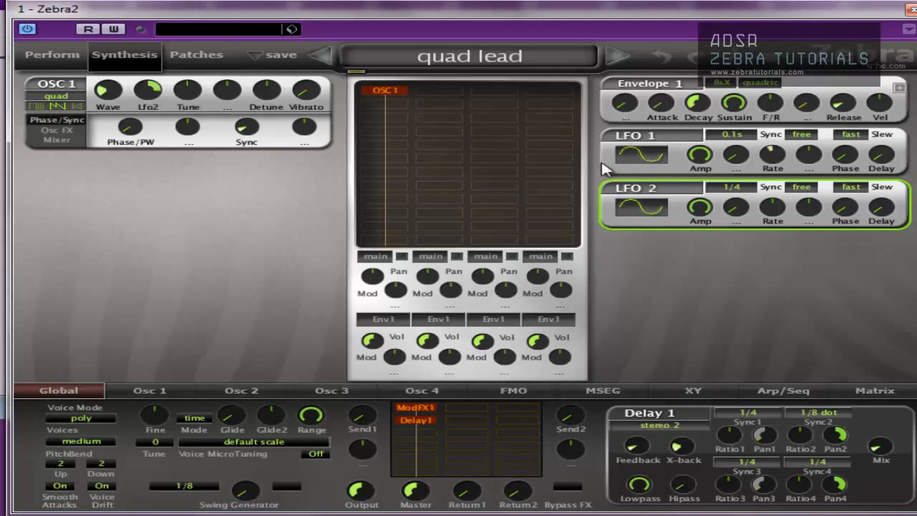
Step: Set quad lead's LFO 2 to a user waveform, draw its eight steps, with OSC 1 tune depth at 48.00
click(639, 209)
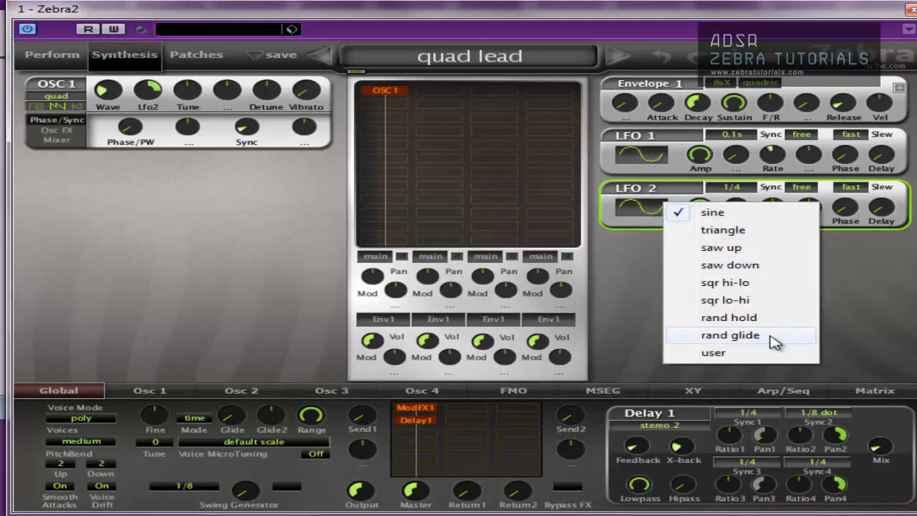
click(713, 352)
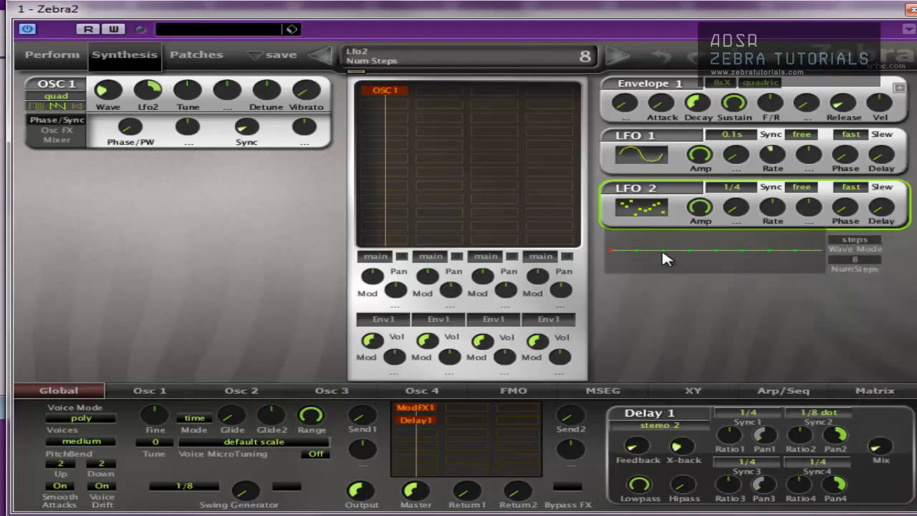
drag(641, 249, 666, 259)
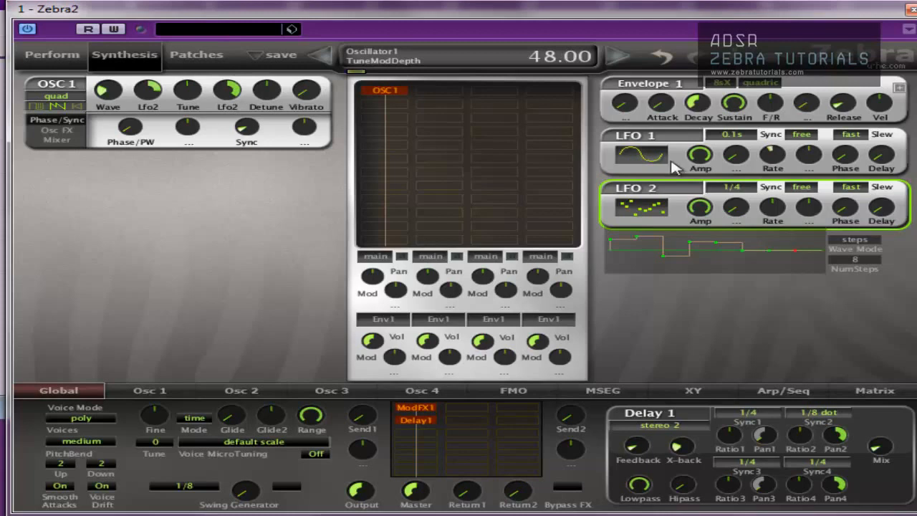
Step: Reshape LFO 2 with step 7 at -64, switch Wave Mode to lines at 1/16 rate, and tweak OSC 1's Lfo2 depth
drag(781, 255, 777, 269)
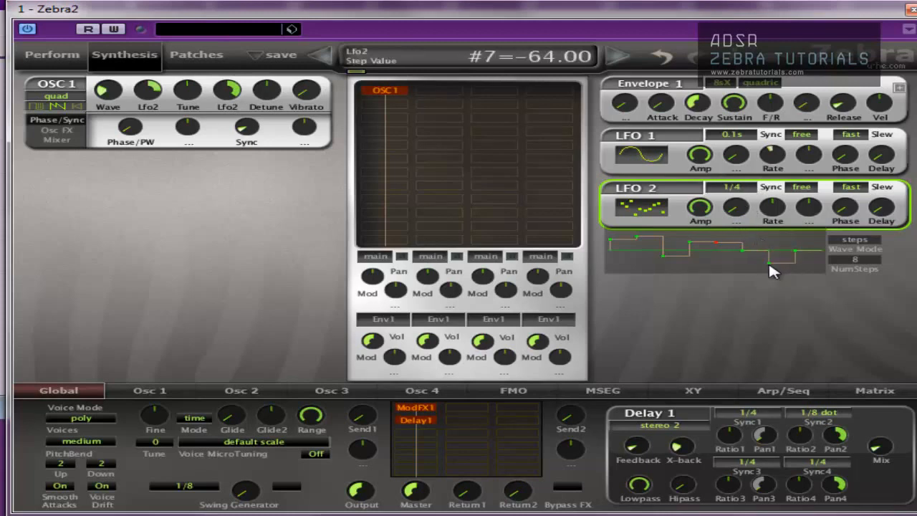
drag(774, 271, 799, 247)
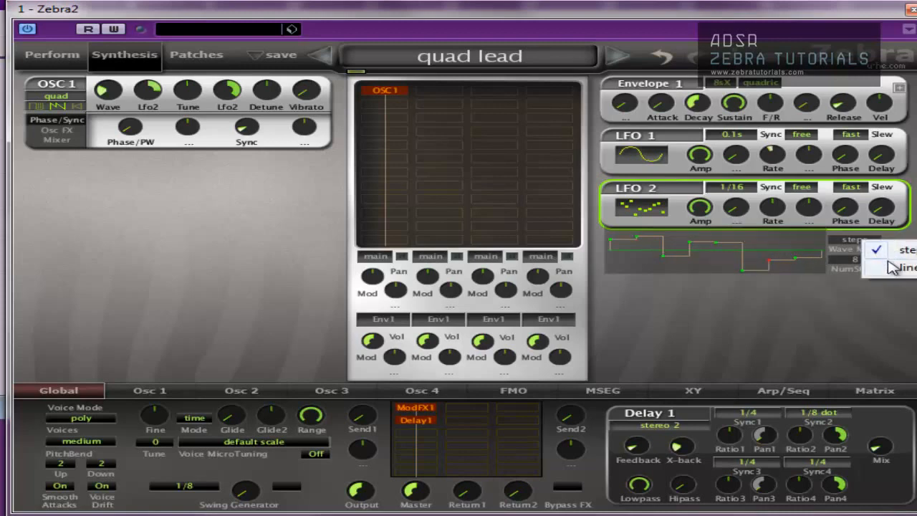
click(905, 268)
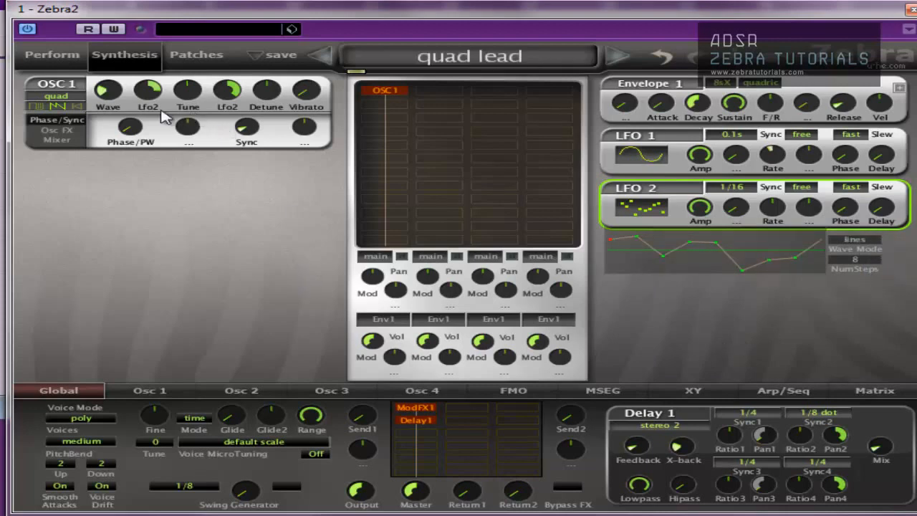
drag(235, 97, 235, 82)
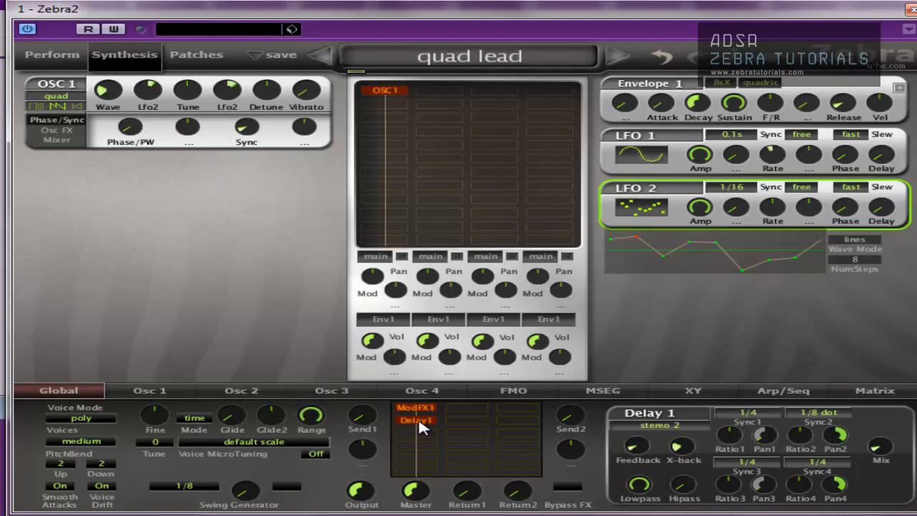
Step: Set Voice Mode to legato and nudge OSC 1's Lfo2 pitch modulation amount
click(79, 418)
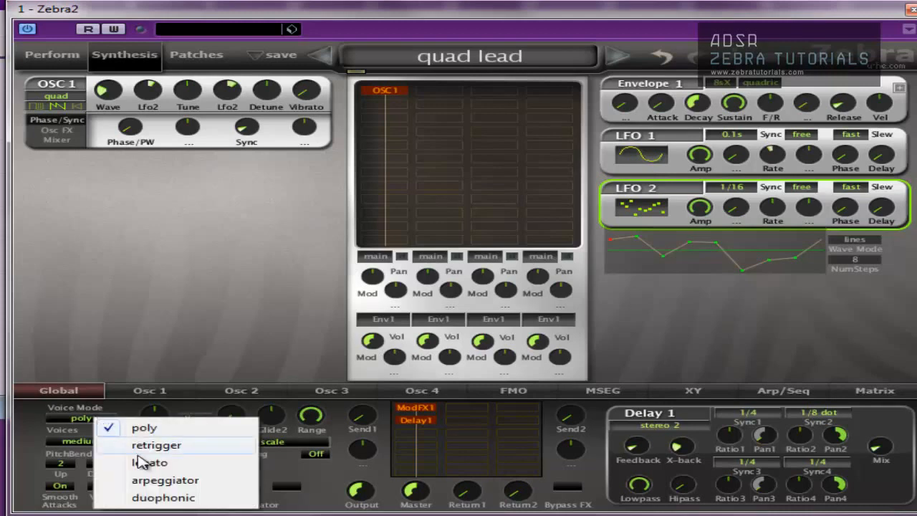
click(149, 461)
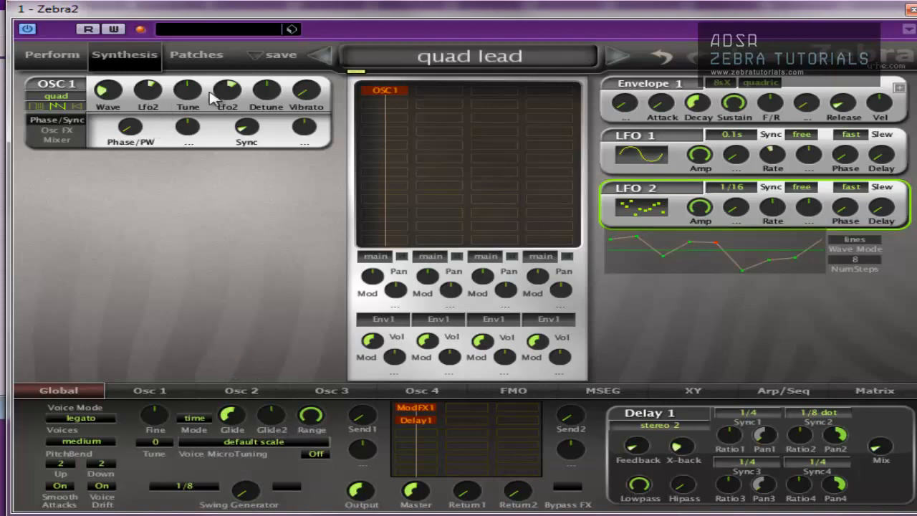
drag(228, 89, 229, 82)
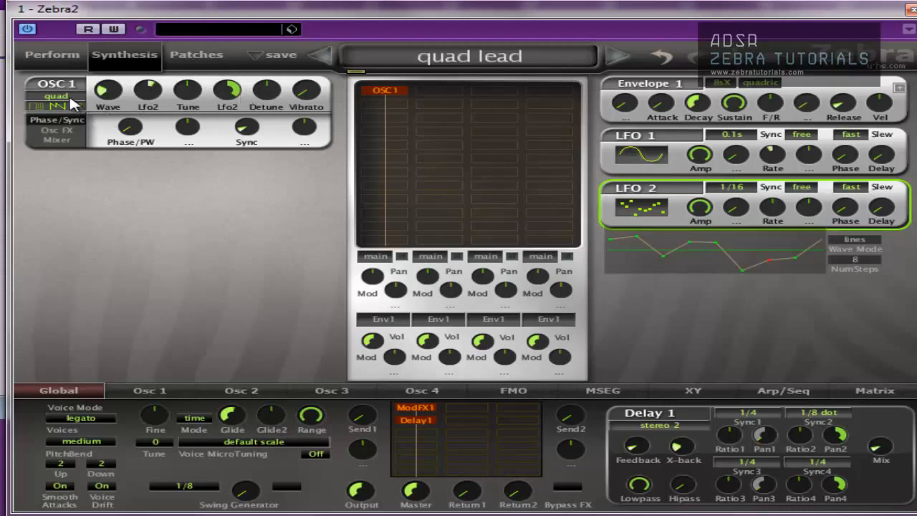
Step: Keep OSC 1 in quad mode and set its vibrato to 30.00
click(54, 95)
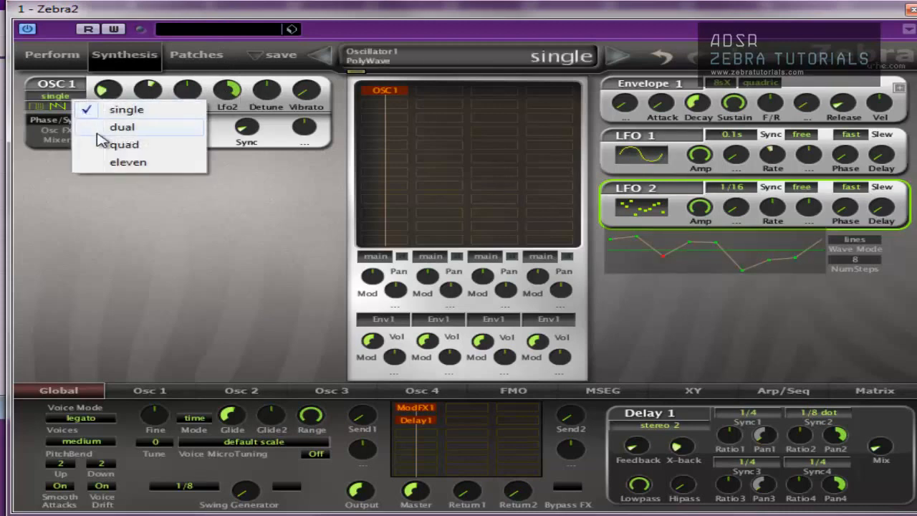
click(123, 143)
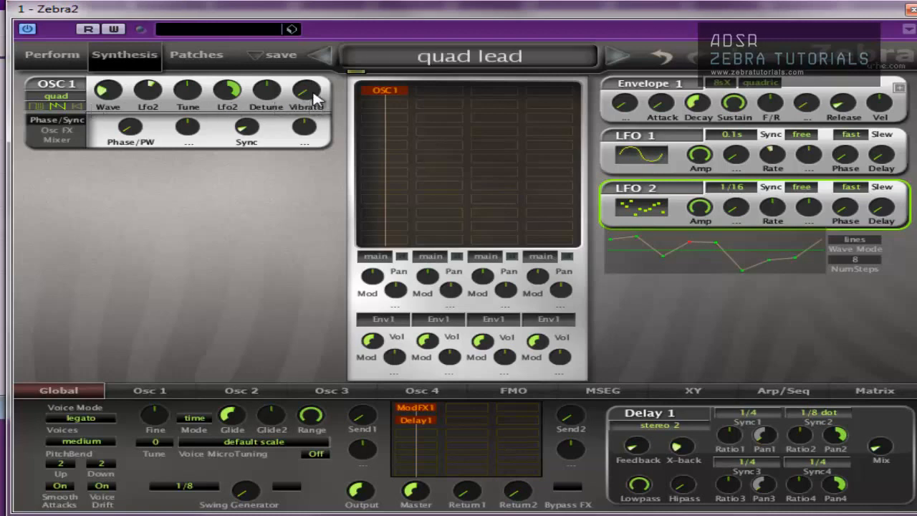
drag(307, 92, 307, 85)
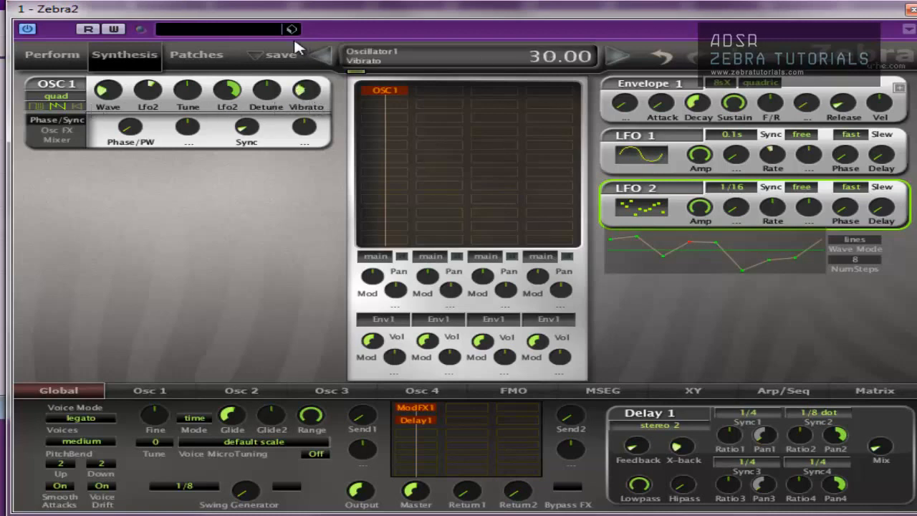